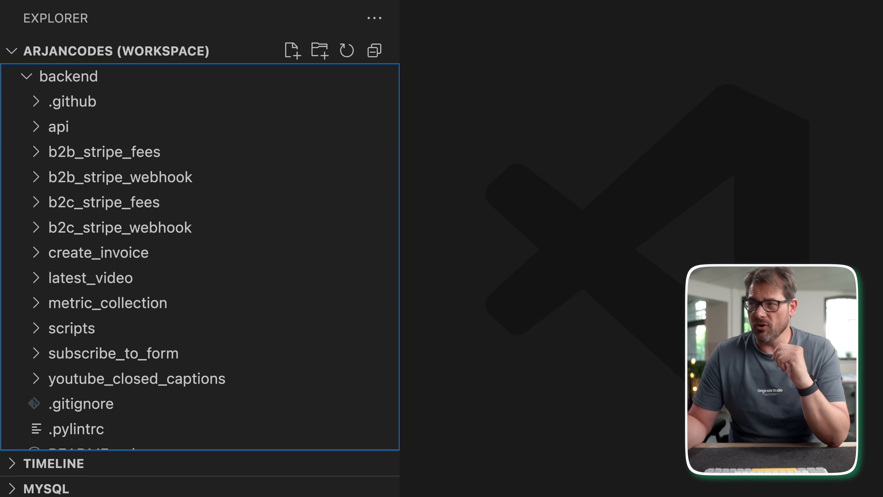
# Collapse the examples and astro-website result groups in the 'dataclass' workspace search
pyautogui.scroll(-3)
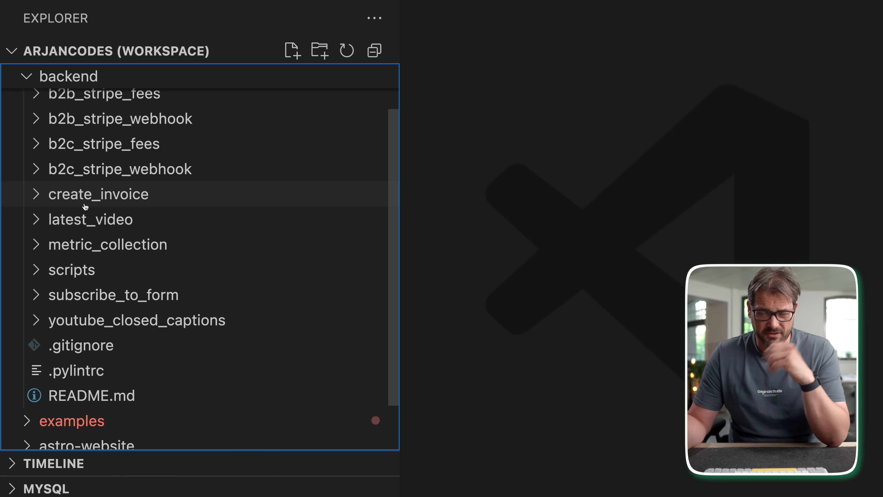
pyautogui.moveTo(98, 194)
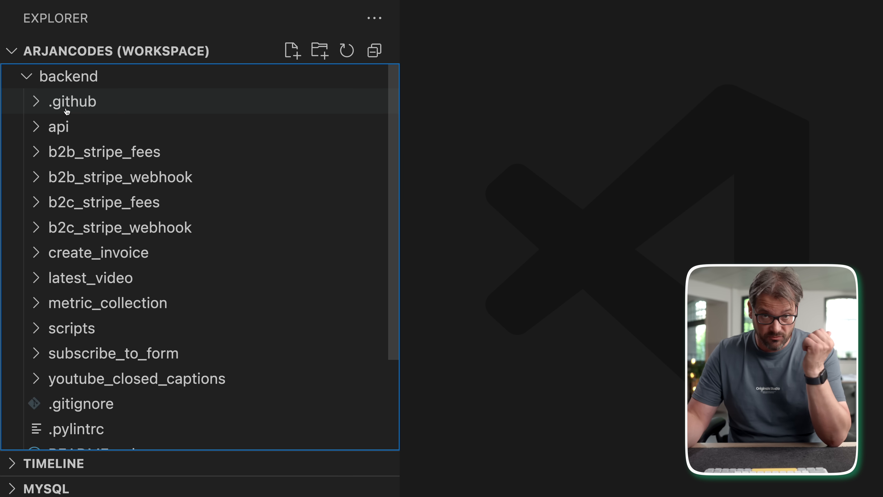
pyautogui.moveTo(104, 151)
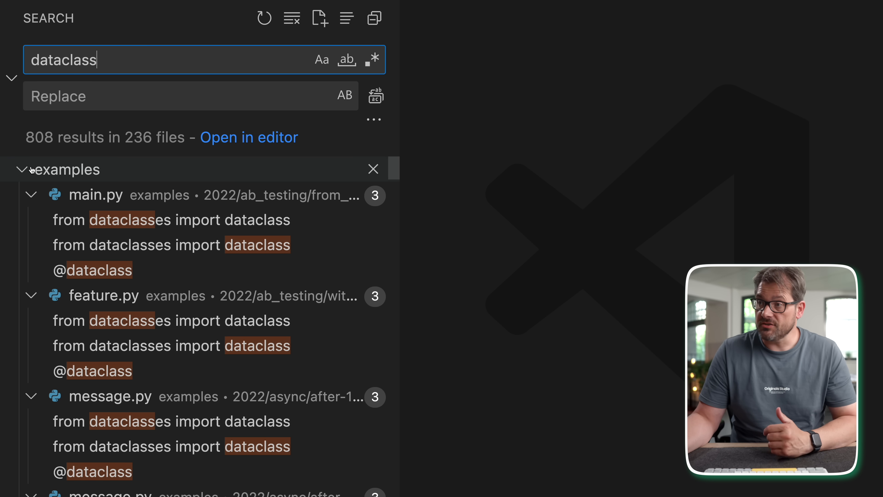
pyautogui.click(23, 169)
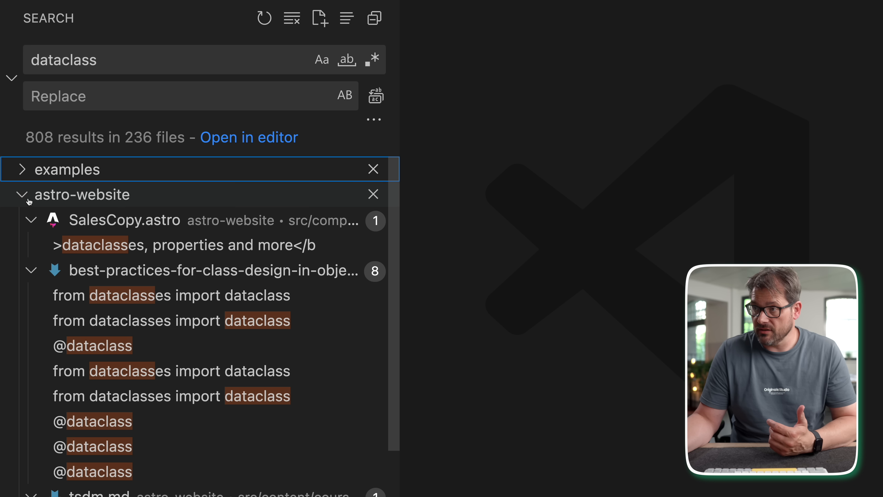
pyautogui.click(32, 194)
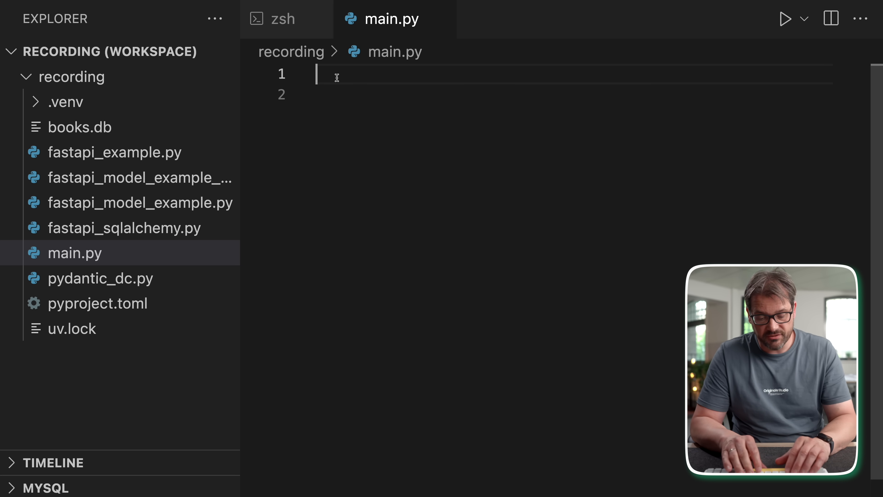
pyautogui.write('from dataclasses import dataclass, field')
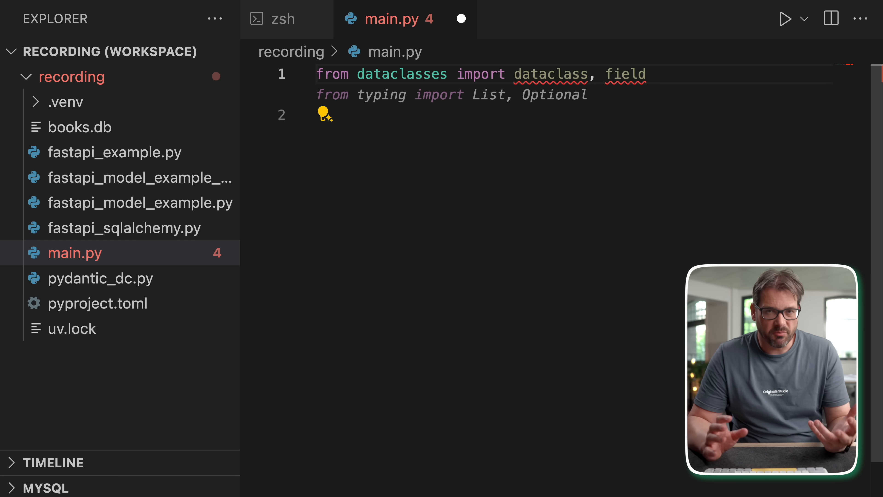
pyautogui.press('Enter')
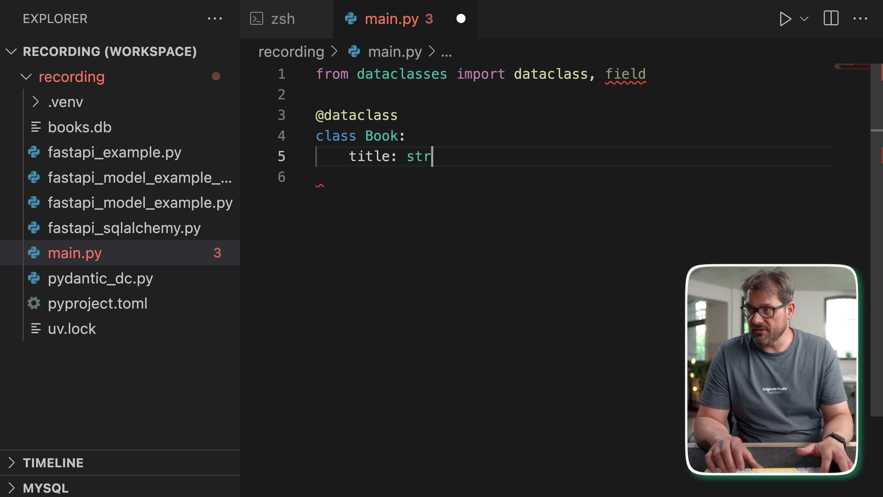
pyautogui.write('author: str')
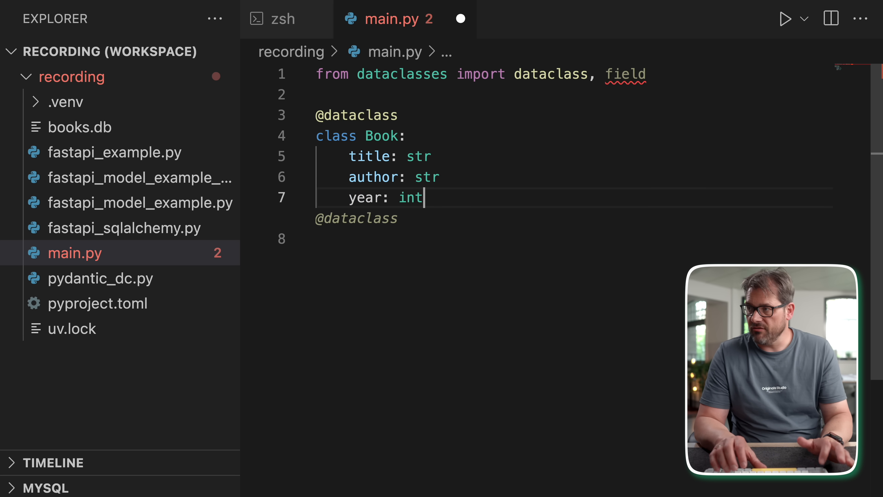
pyautogui.press('enter')
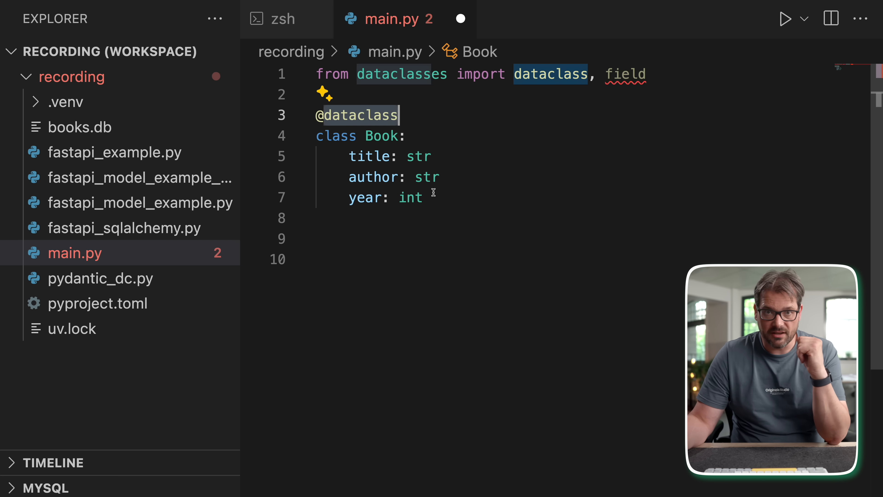
pyautogui.moveTo(411, 198)
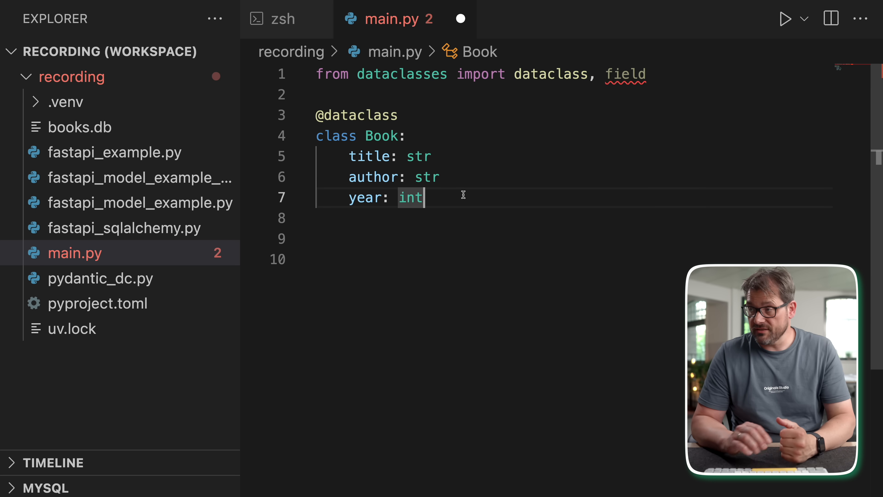
pyautogui.write('@dataclass')
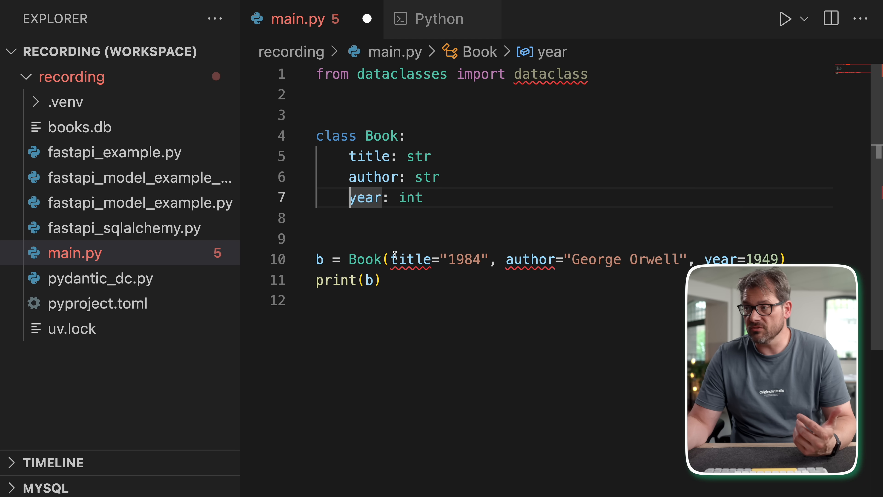
pyautogui.moveTo(390, 259); pyautogui.dragTo(783, 259)
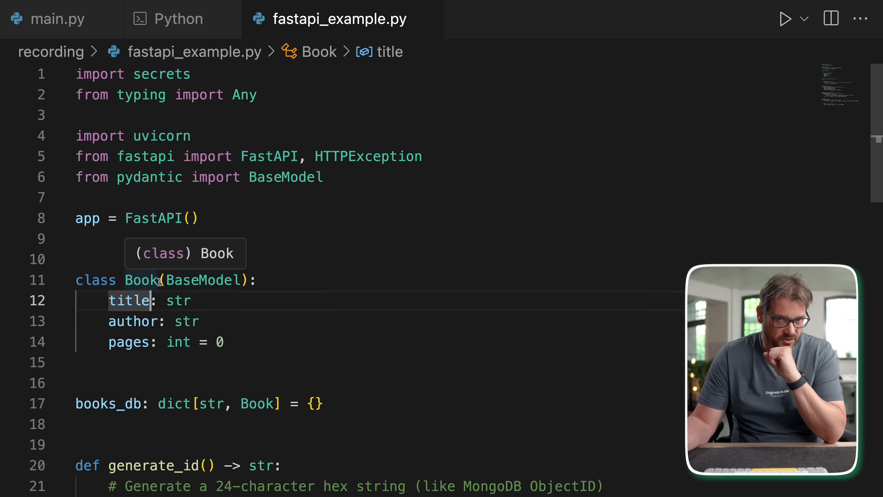
# Review the book endpoints in fastapi_example.py and start it with 'uv run fastapi_example.py'
pyautogui.scroll(-3)
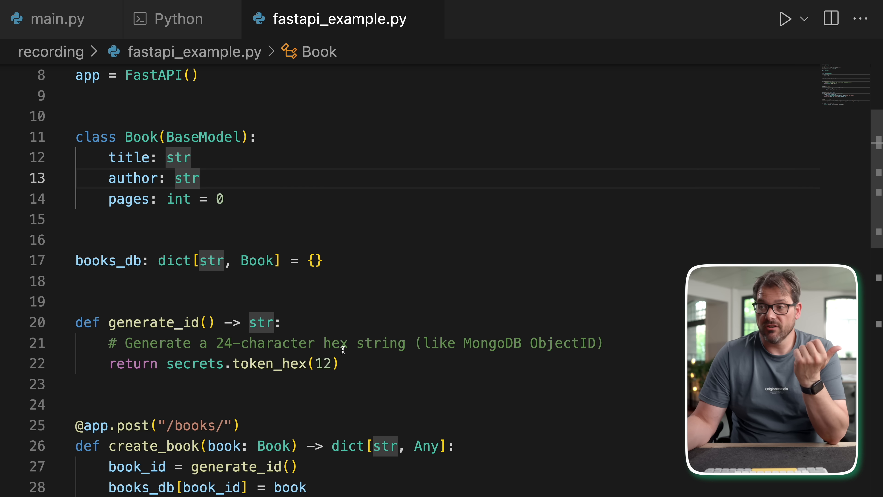
pyautogui.moveTo(376, 360)
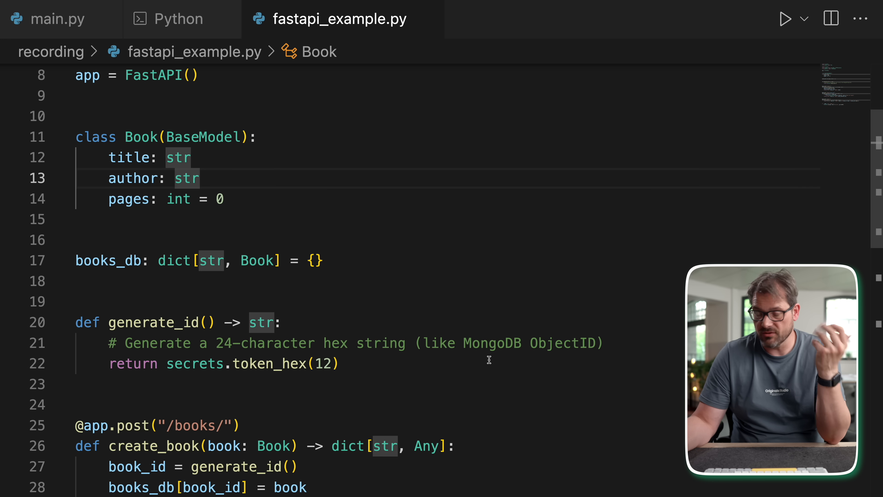
pyautogui.scroll(-3)
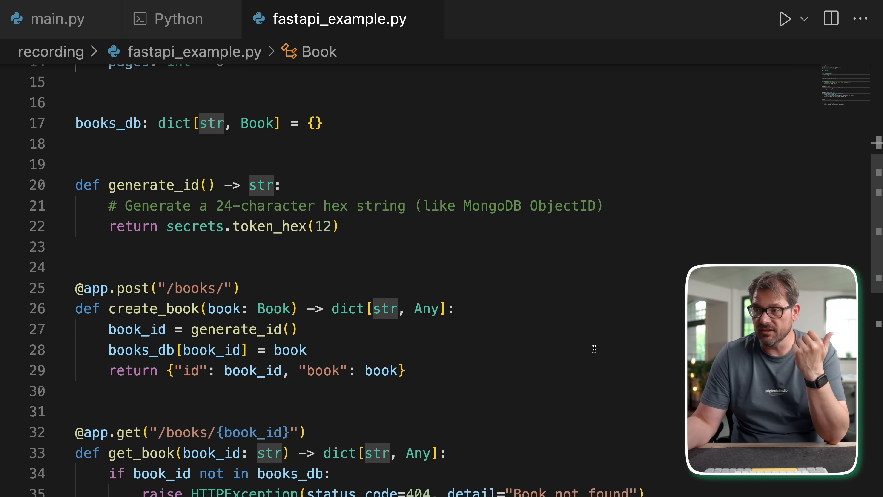
pyautogui.scroll(-3)
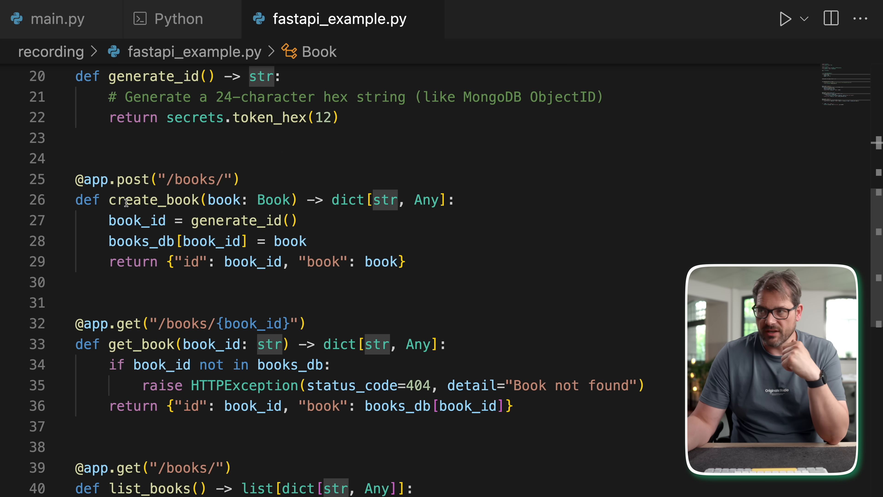
pyautogui.scroll(-3)
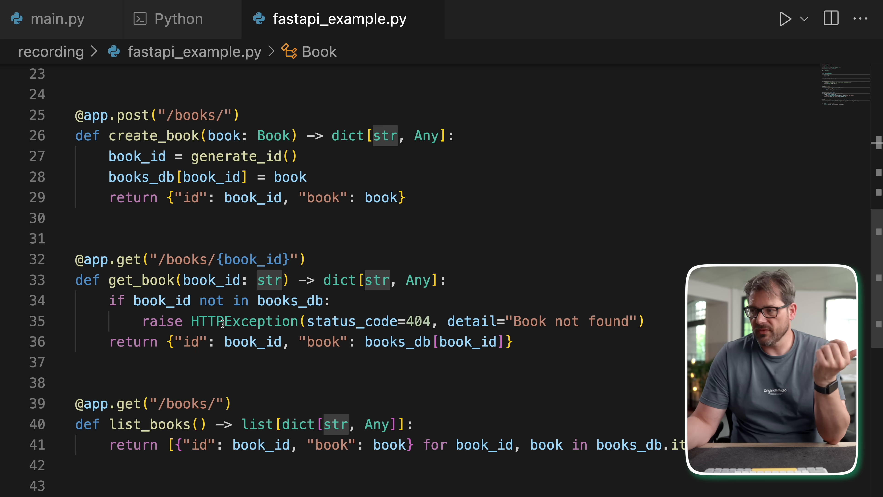
pyautogui.scroll(-3)
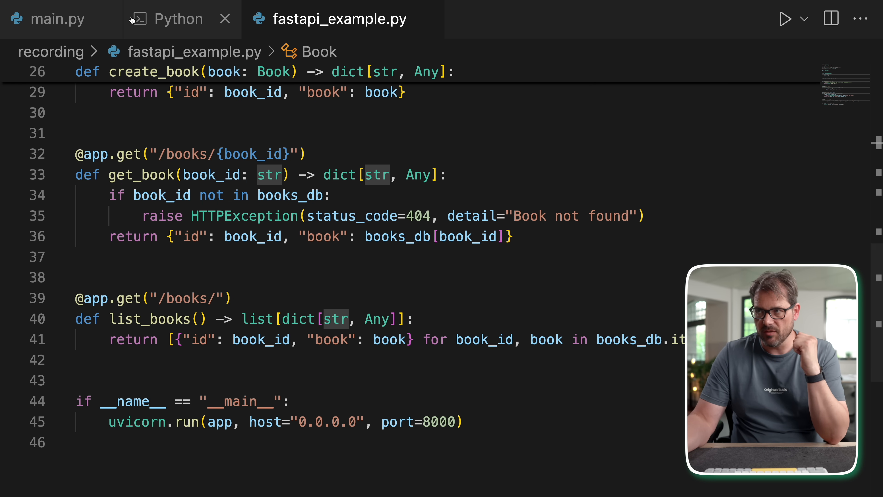
pyautogui.write('uv run fast')
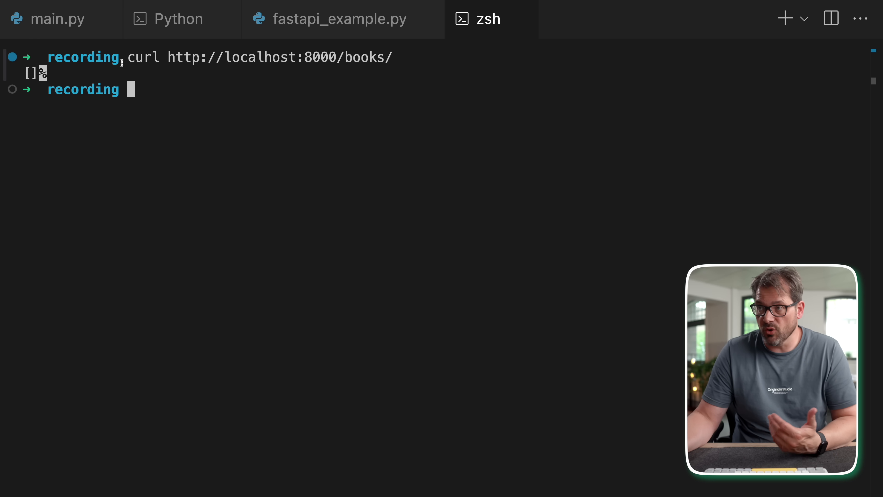
pyautogui.click(340, 18)
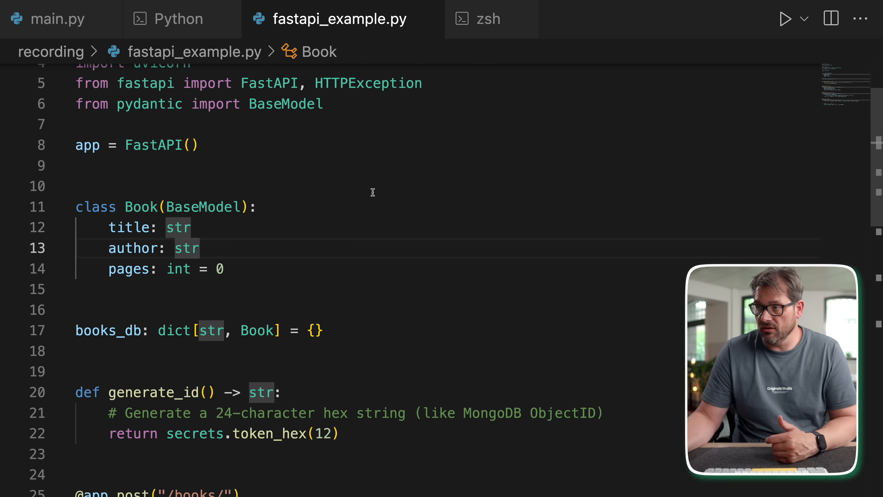
pyautogui.scroll(-3)
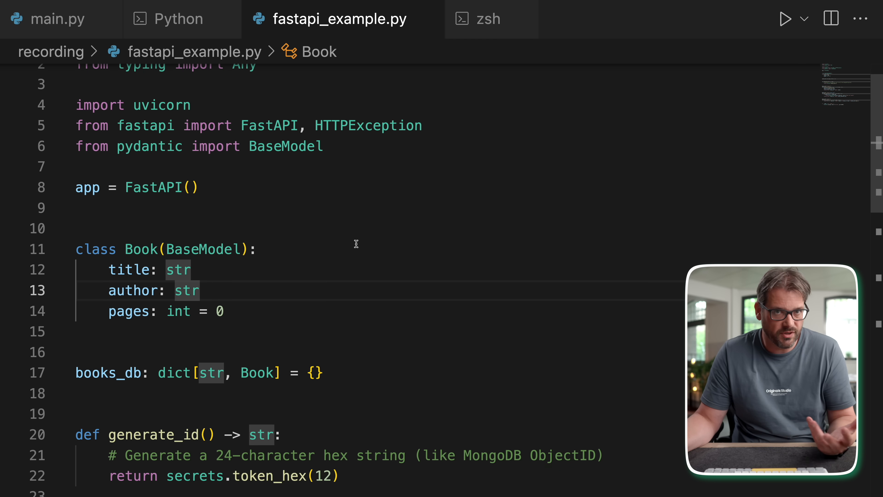
pyautogui.click(489, 19)
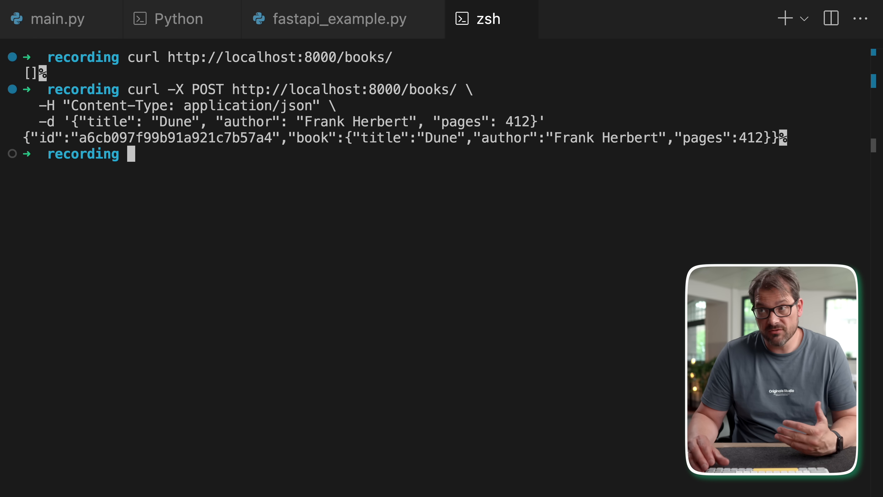
pyautogui.write('curl http://localhost:8000/books/')
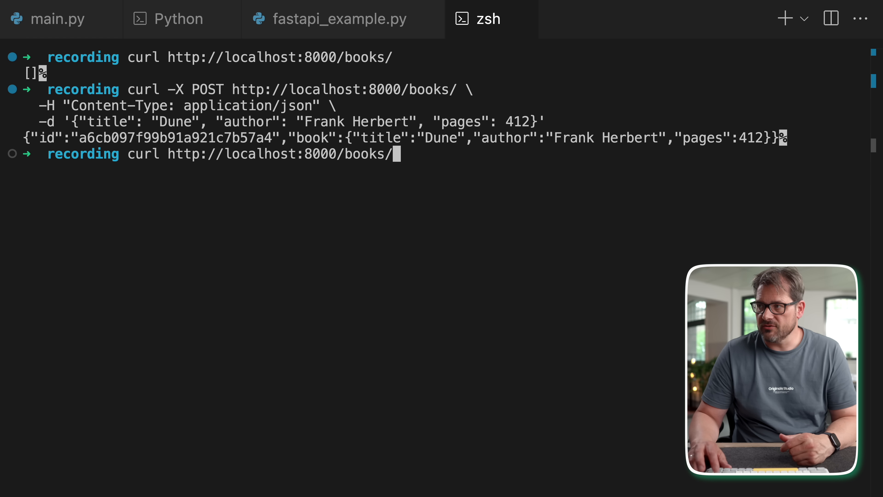
pyautogui.press('Enter')
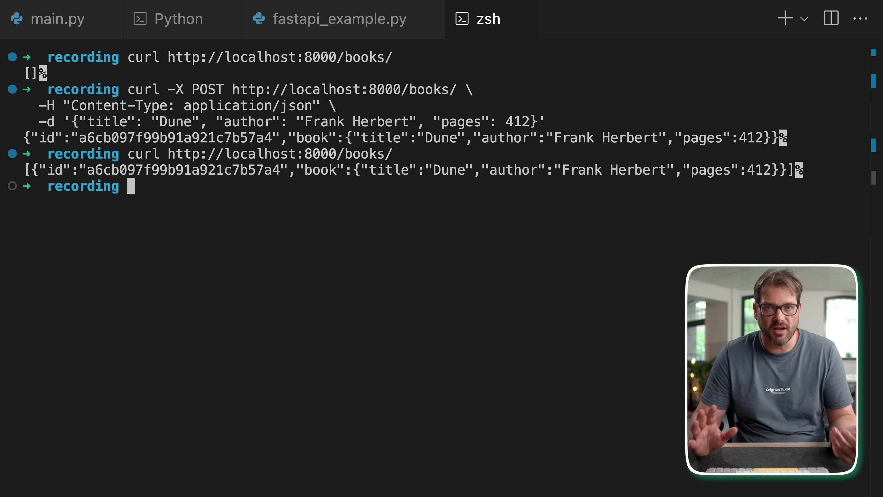
pyautogui.click(339, 19)
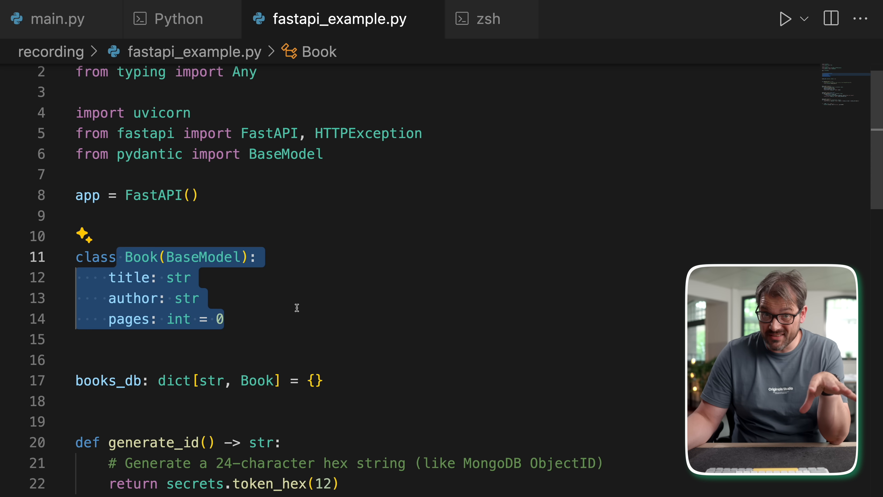
pyautogui.scroll(-3)
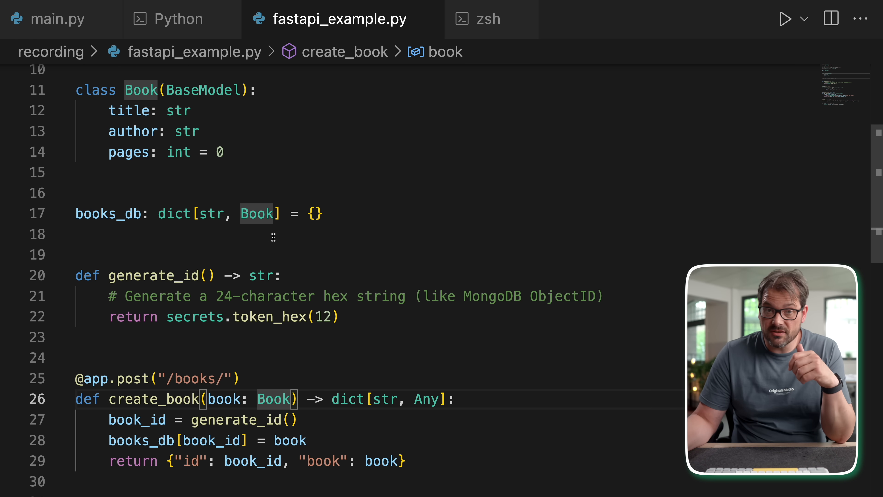
pyautogui.scroll(-3)
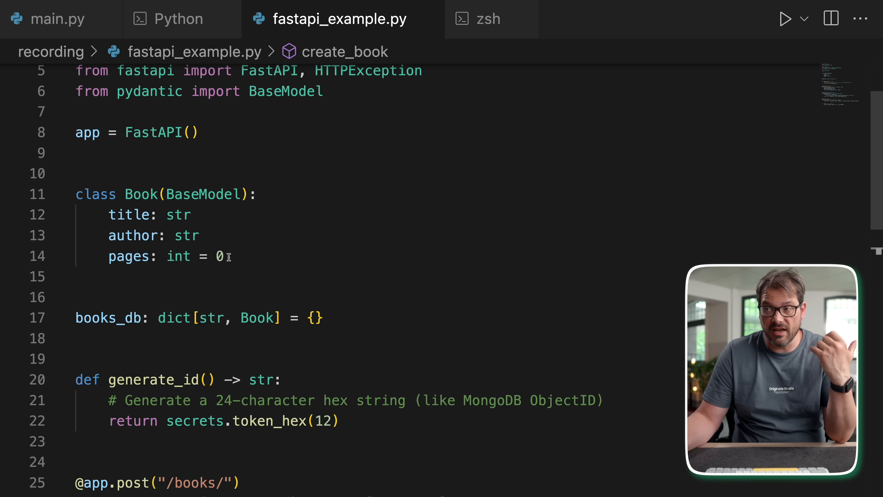
pyautogui.scroll(-3)
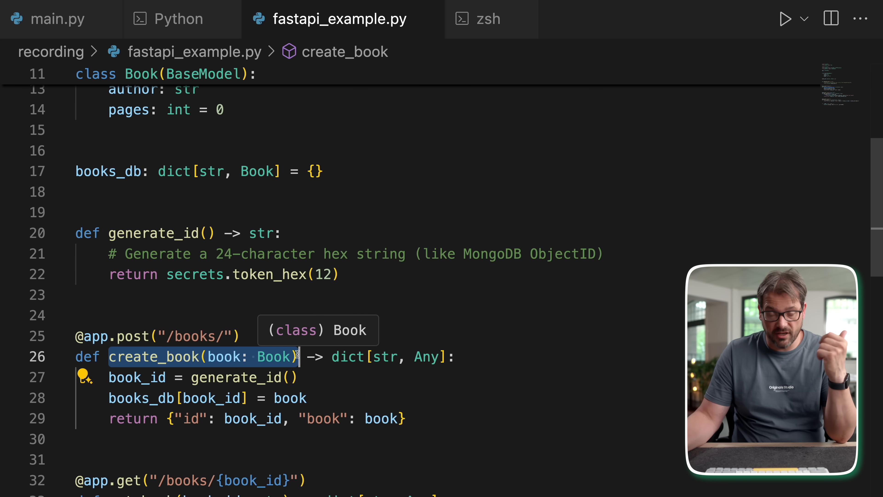
pyautogui.click(606, 18)
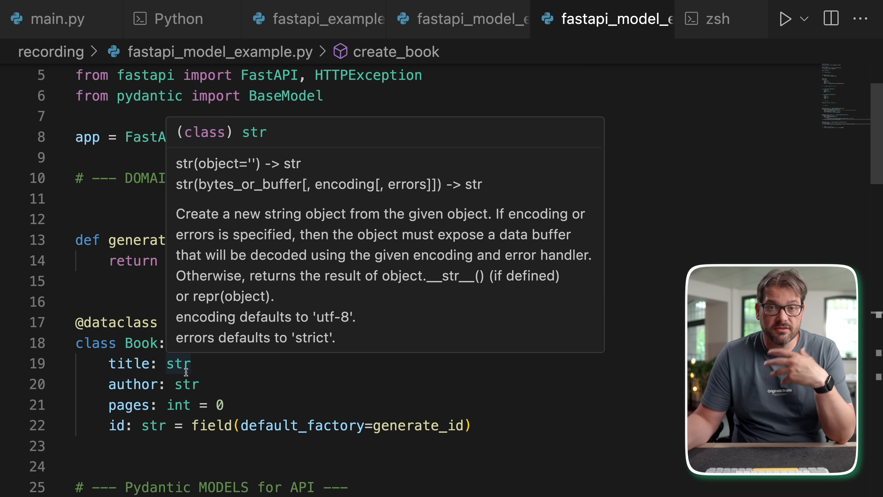
pyautogui.moveTo(512, 417)
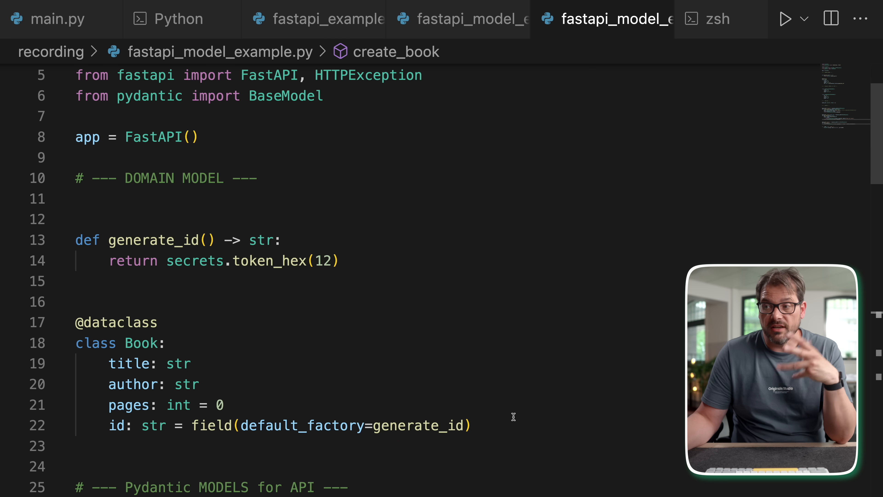
pyautogui.moveTo(419, 425)
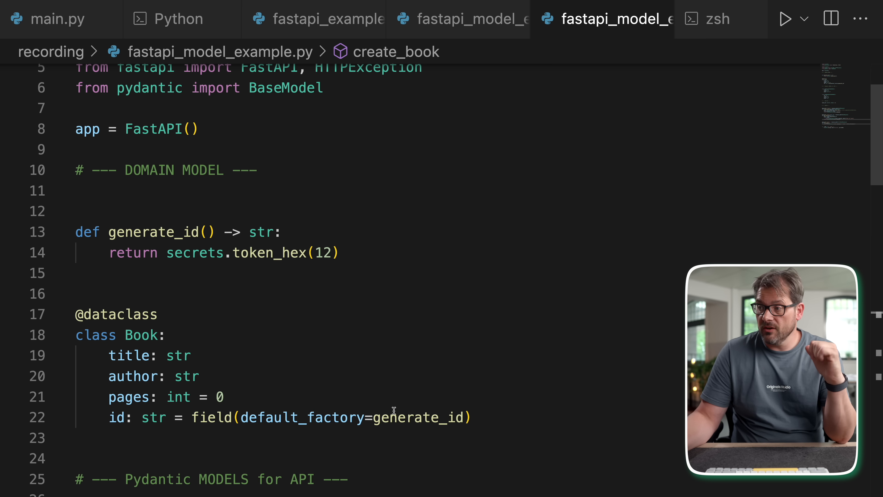
pyautogui.moveTo(227, 351)
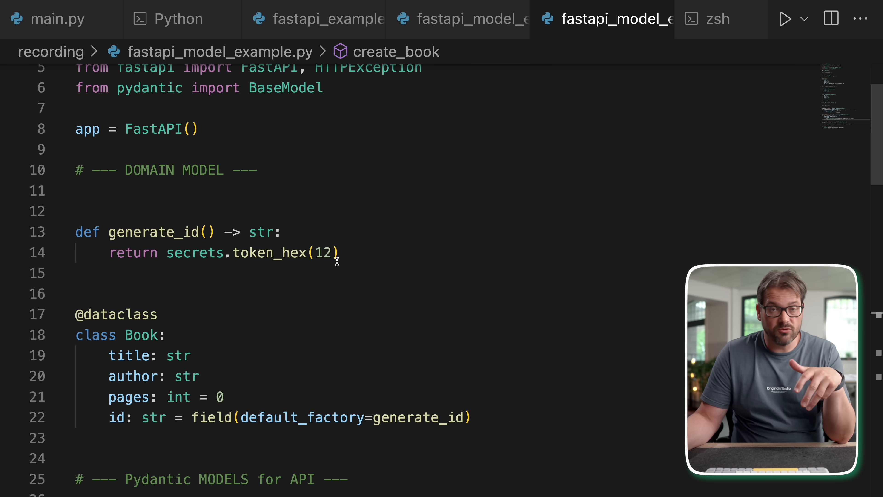
# Scroll past the Book dataclass to the BookCreate and BookResponse models and fake books_db
pyautogui.scroll(-3)
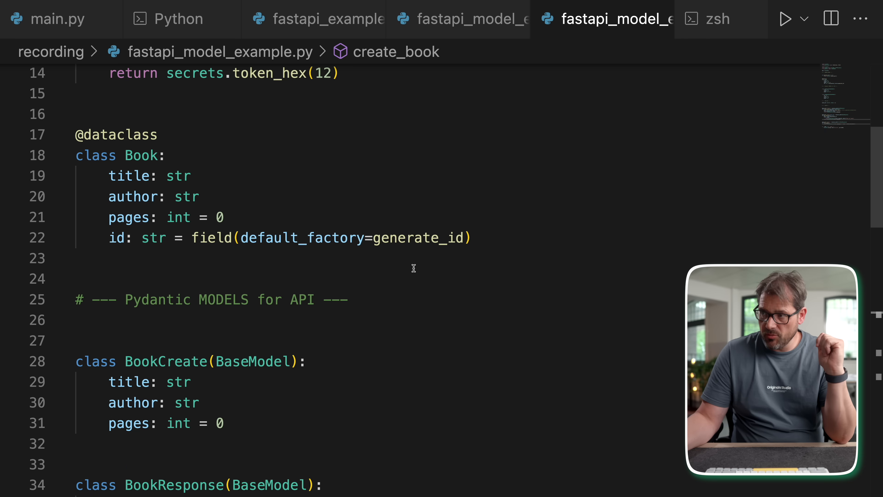
pyautogui.scroll(-3)
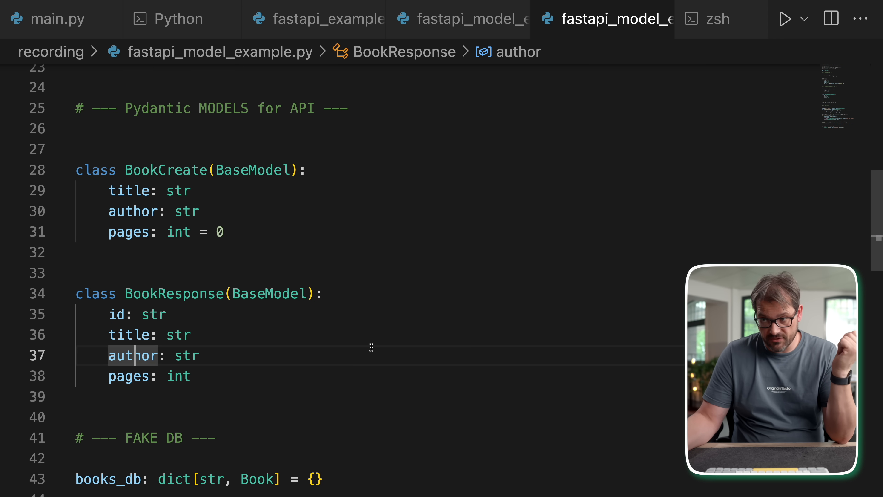
pyautogui.scroll(-3)
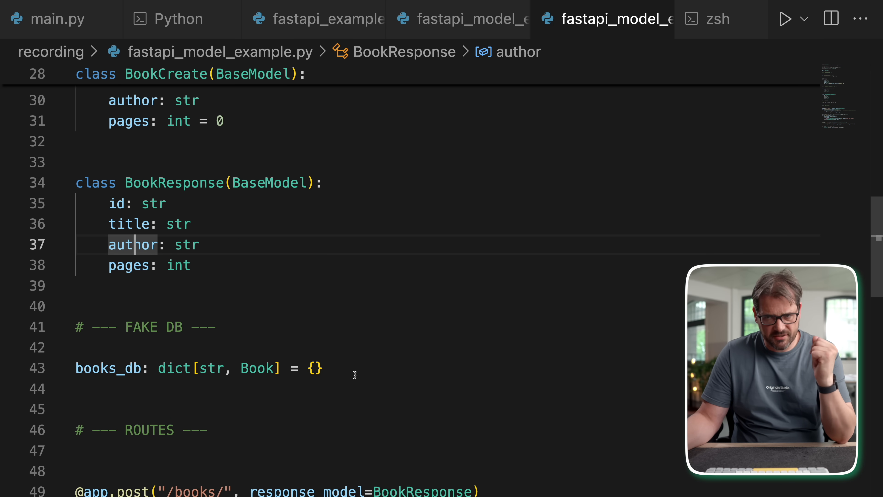
pyautogui.scroll(-3)
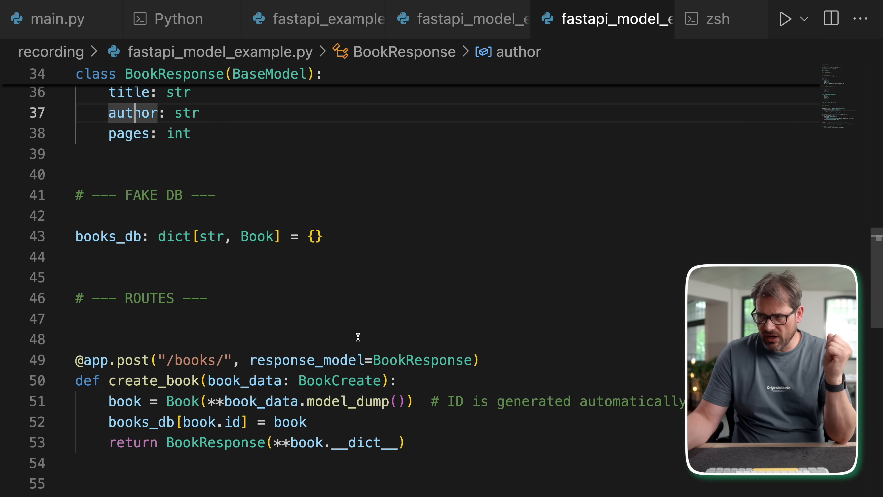
pyautogui.moveTo(236, 360); pyautogui.dragTo(459, 360)
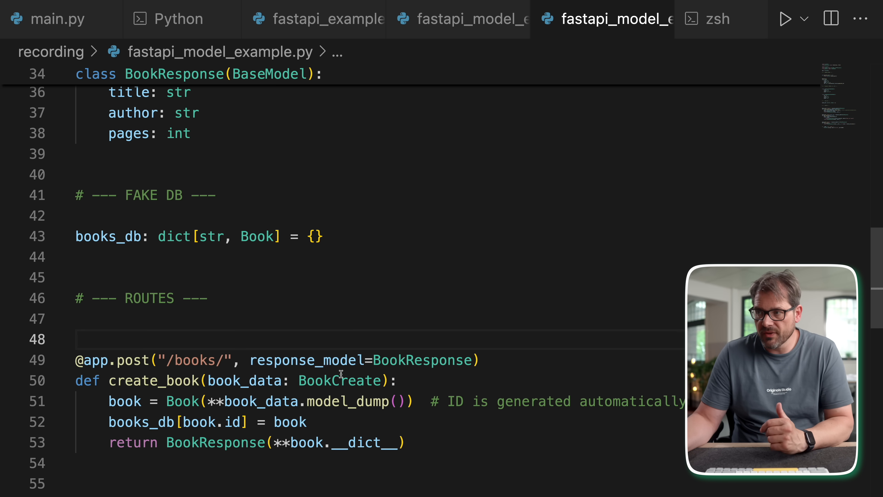
pyautogui.scroll(-3)
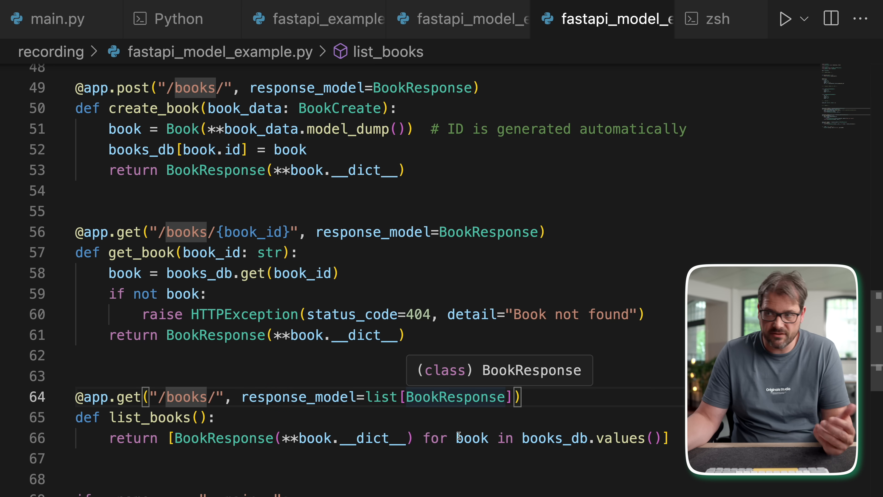
pyautogui.click(619, 18)
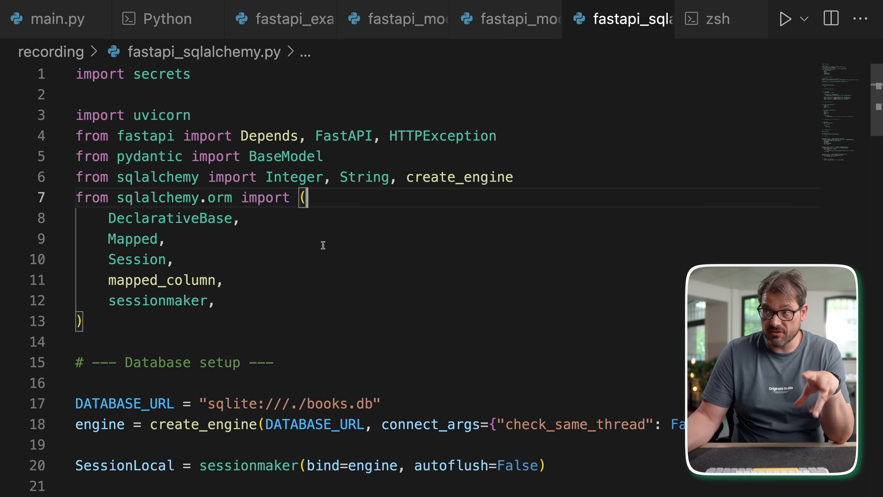
pyautogui.moveTo(312, 252)
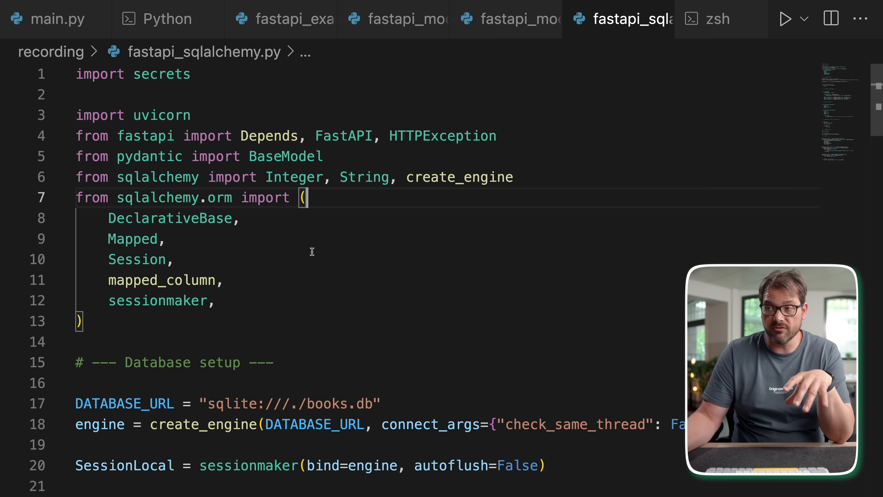
# Scroll through fastapi_sqlalchemy.py's imports, database setup, Base class and Book ORM model
pyautogui.scroll(-3)
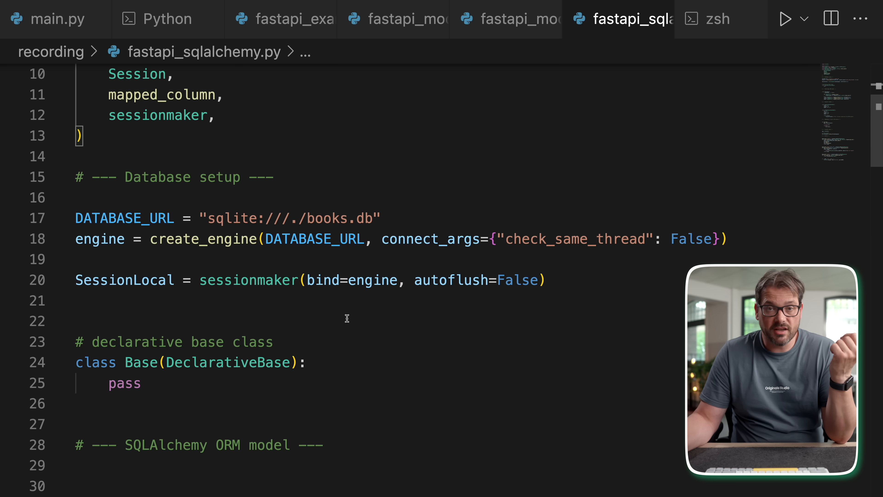
pyautogui.scroll(-3)
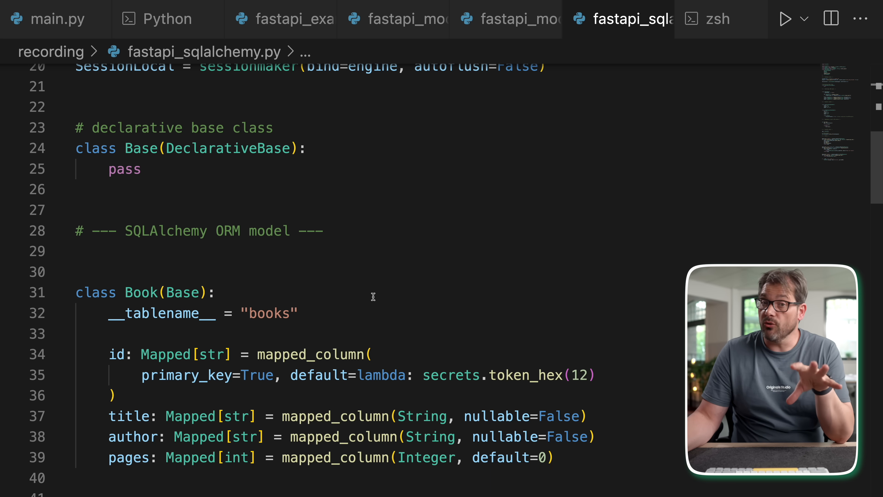
pyautogui.scroll(-3)
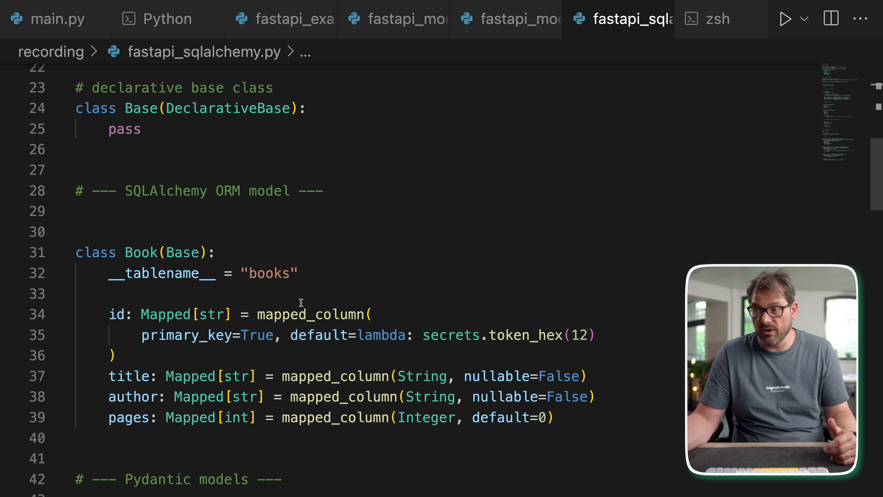
pyautogui.doubleClick(133, 396)
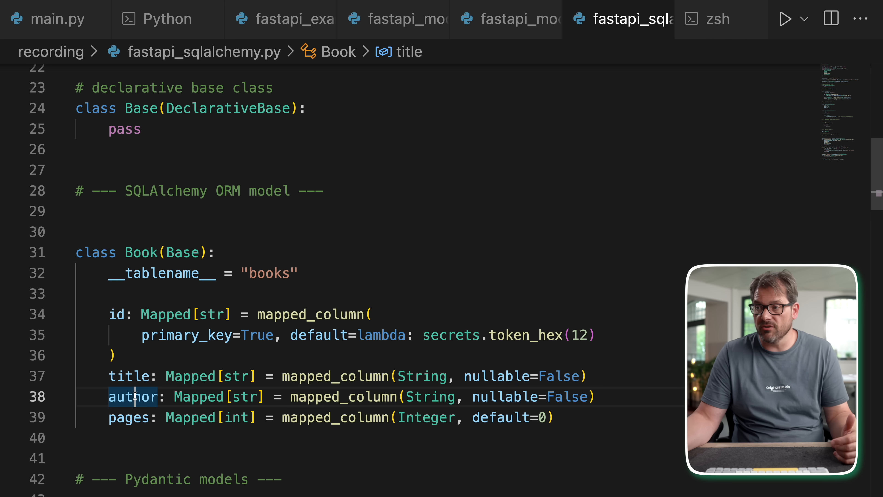
pyautogui.scroll(-3)
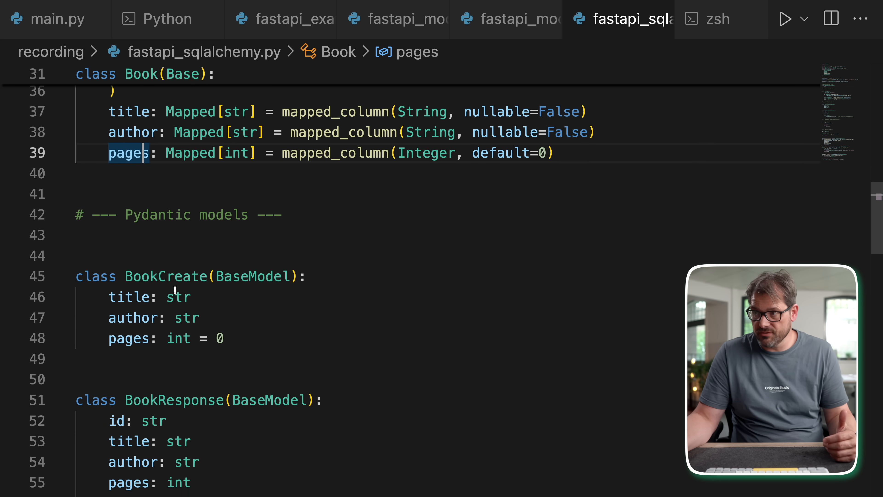
pyautogui.scroll(-3)
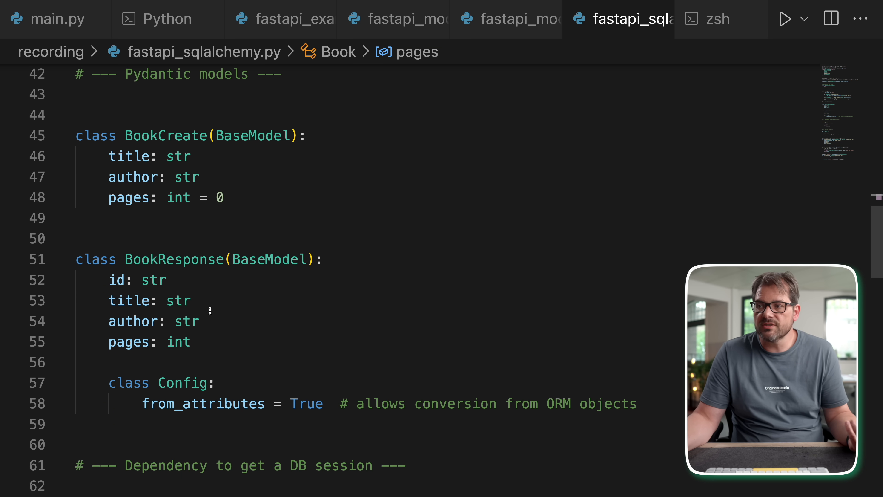
pyautogui.scroll(-3)
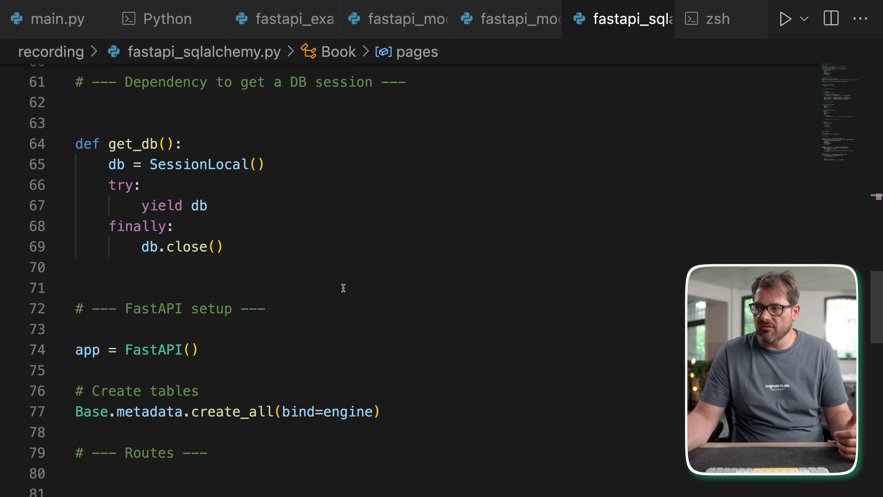
pyautogui.moveTo(188, 231)
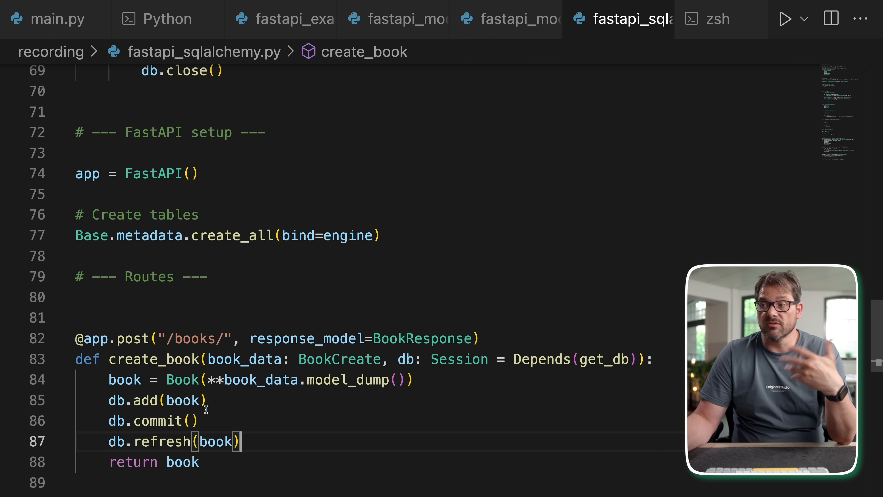
pyautogui.scroll(-3)
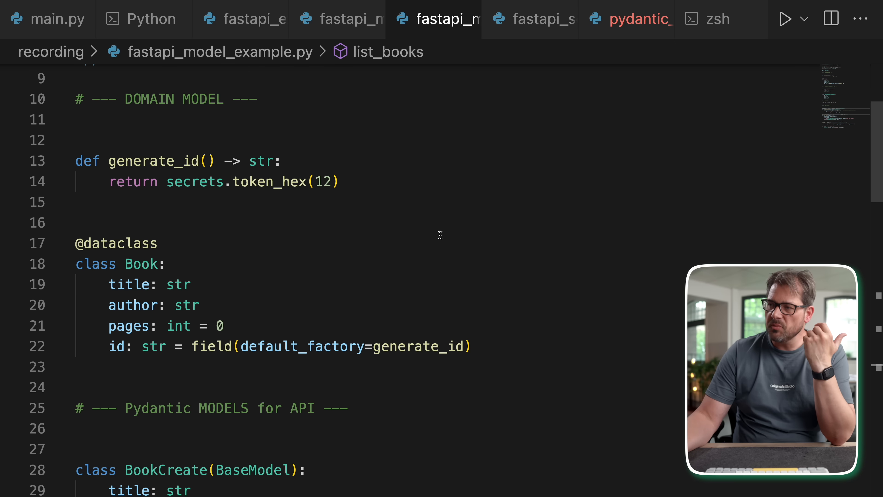
pyautogui.scroll(-3)
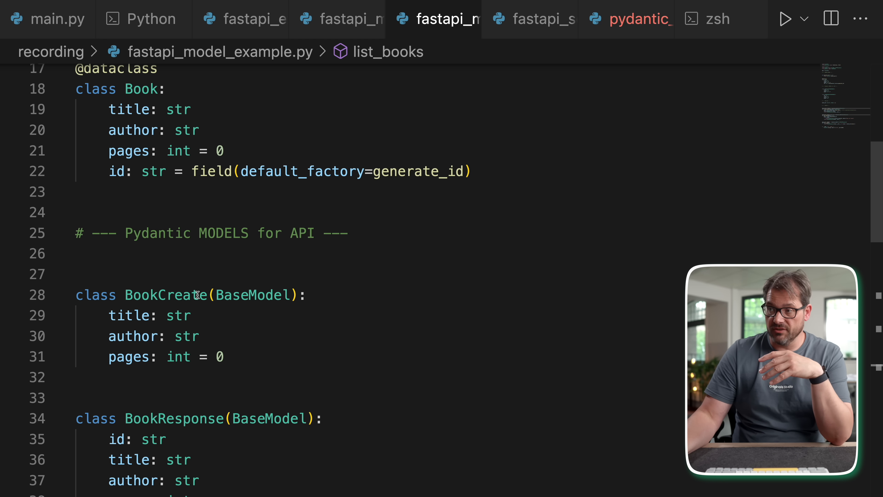
pyautogui.doubleClick(254, 294)
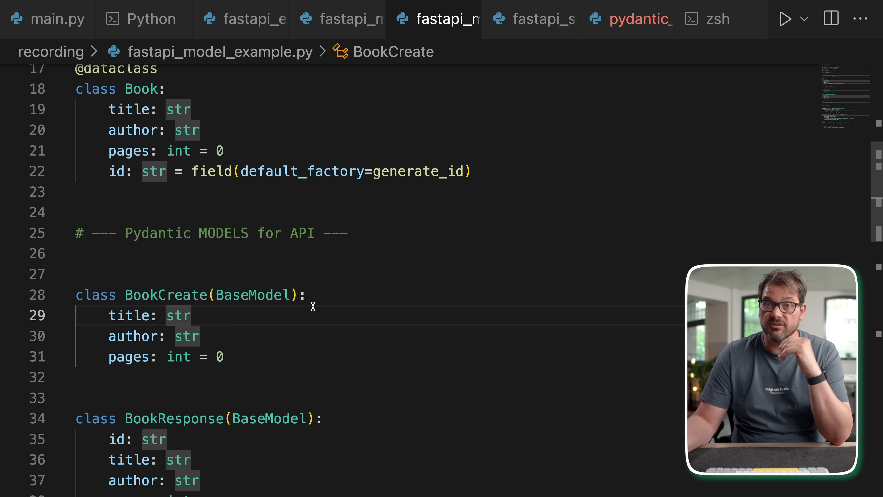
pyautogui.moveTo(245, 292)
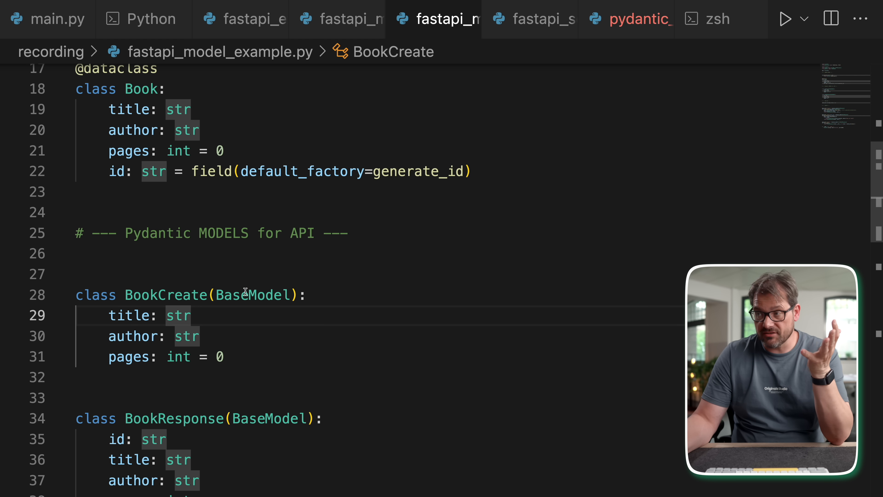
pyautogui.moveTo(309, 70)
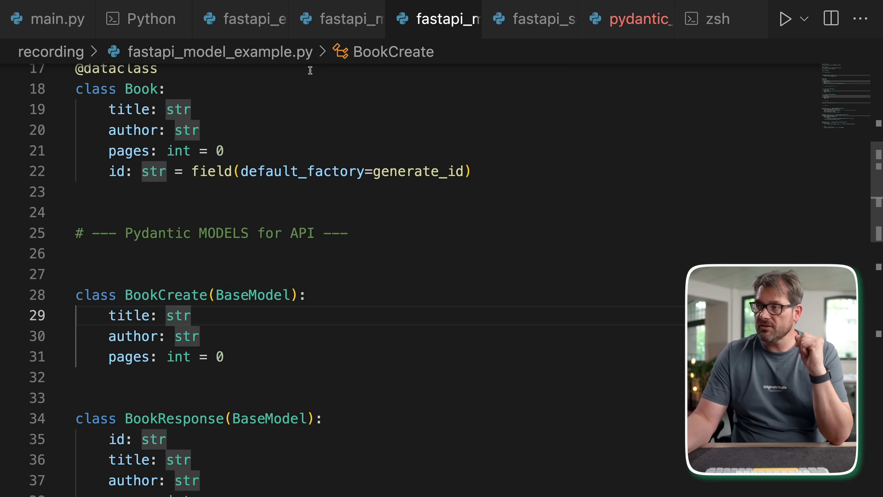
pyautogui.click(342, 18)
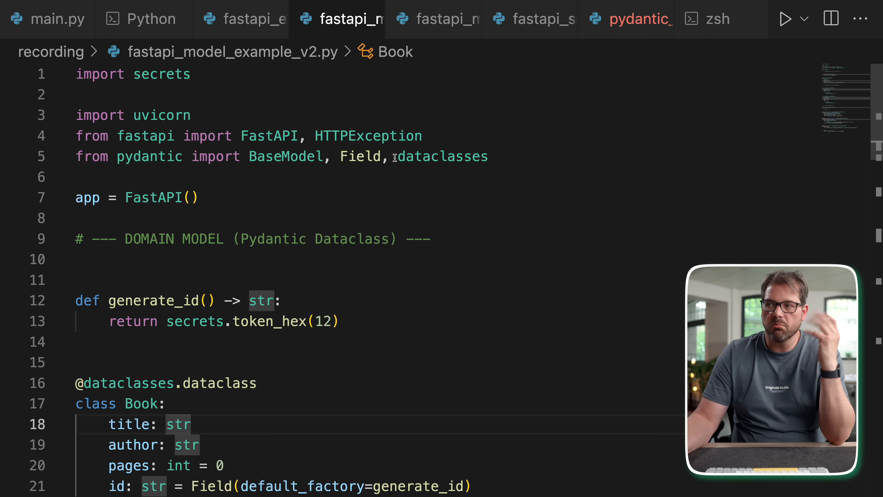
pyautogui.scroll(-3)
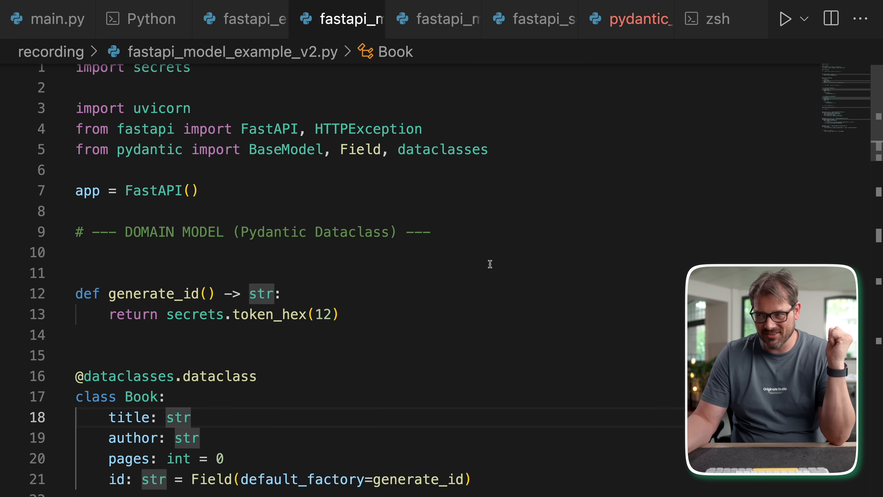
pyautogui.scroll(-3)
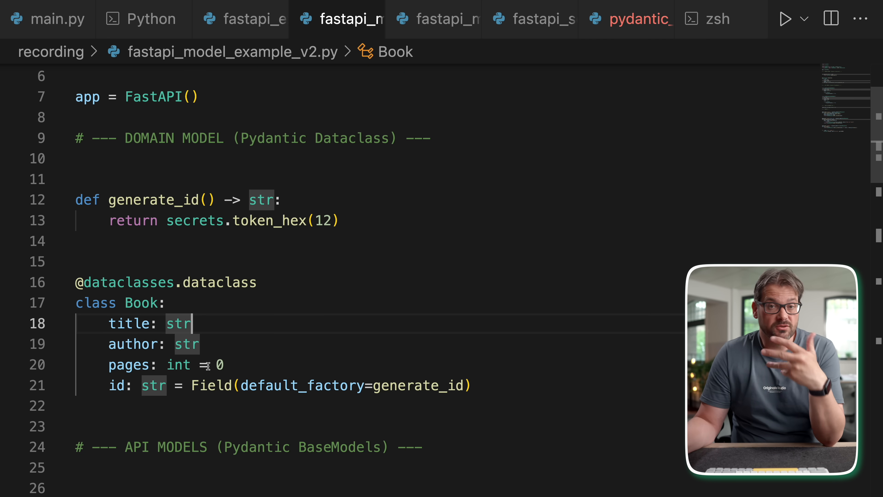
pyautogui.click(628, 19)
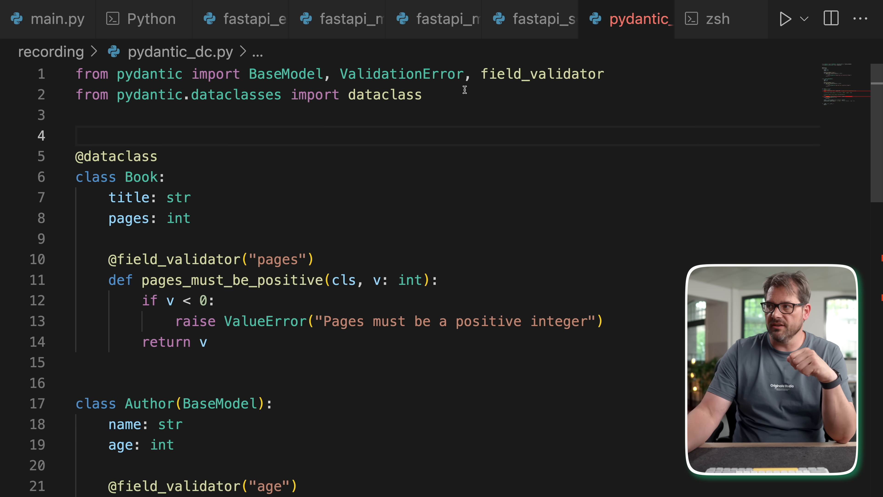
pyautogui.moveTo(389, 252)
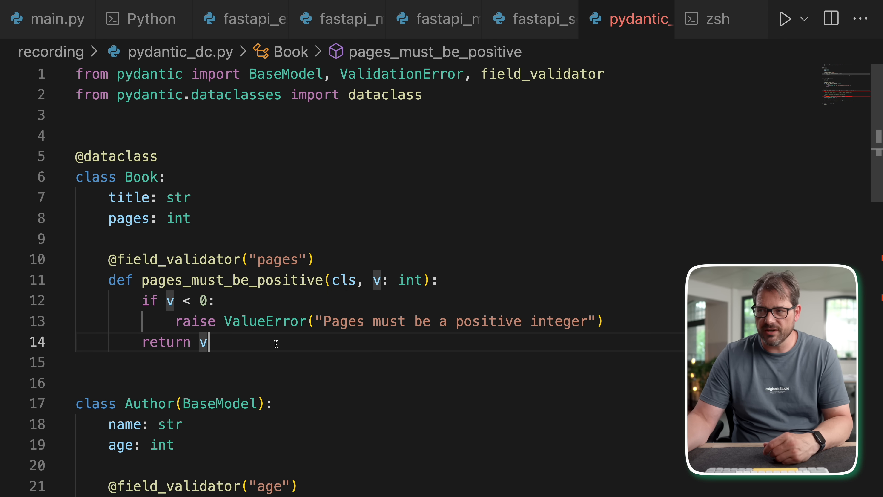
pyautogui.scroll(-3)
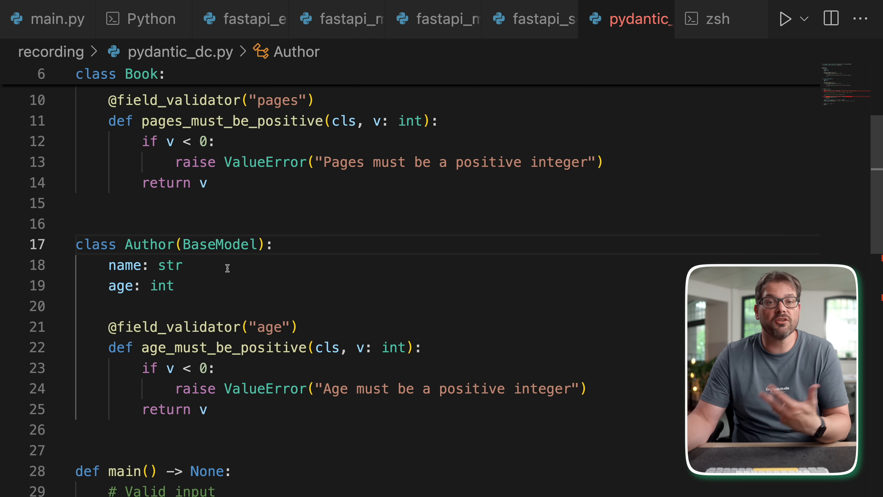
pyautogui.moveTo(214, 294)
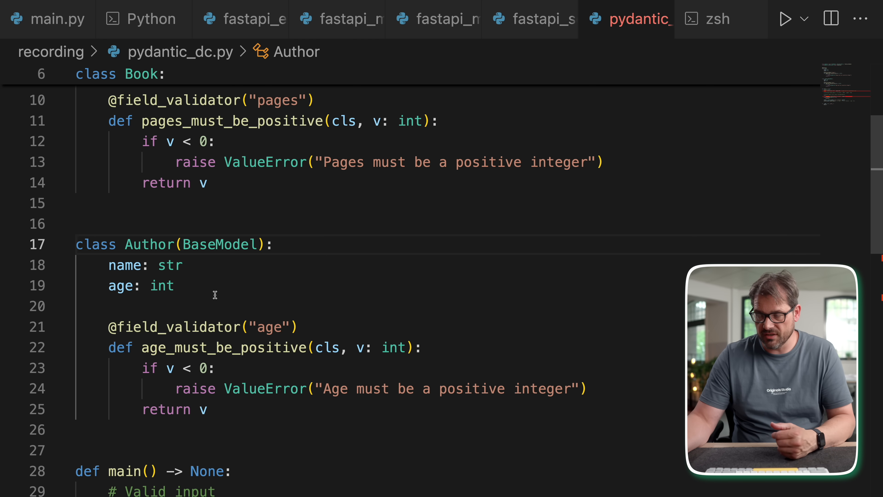
pyautogui.scroll(-3)
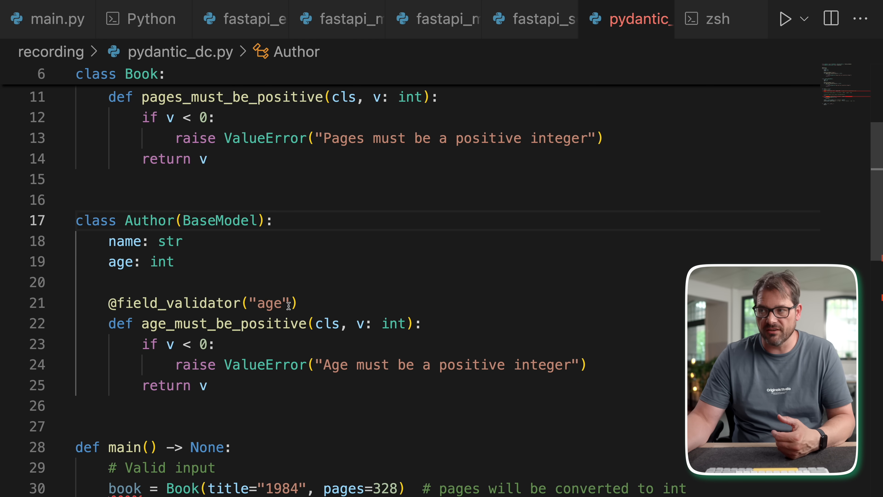
pyautogui.scroll(3)
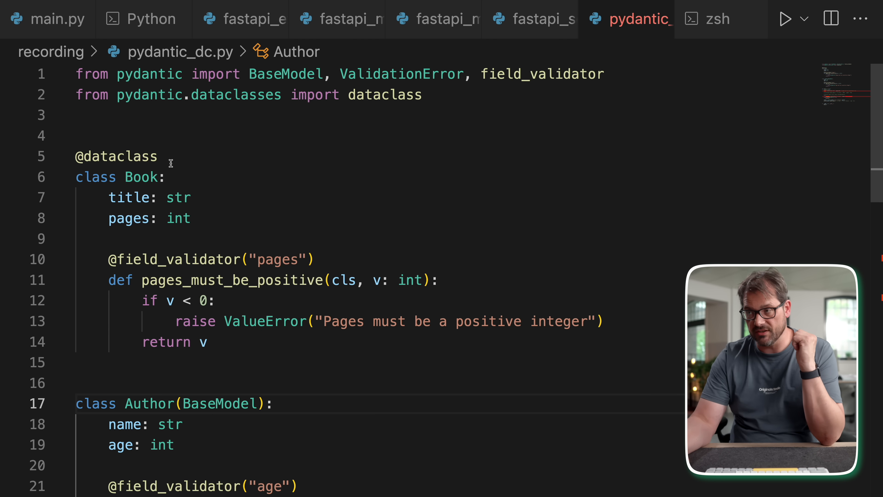
pyautogui.moveTo(247, 215)
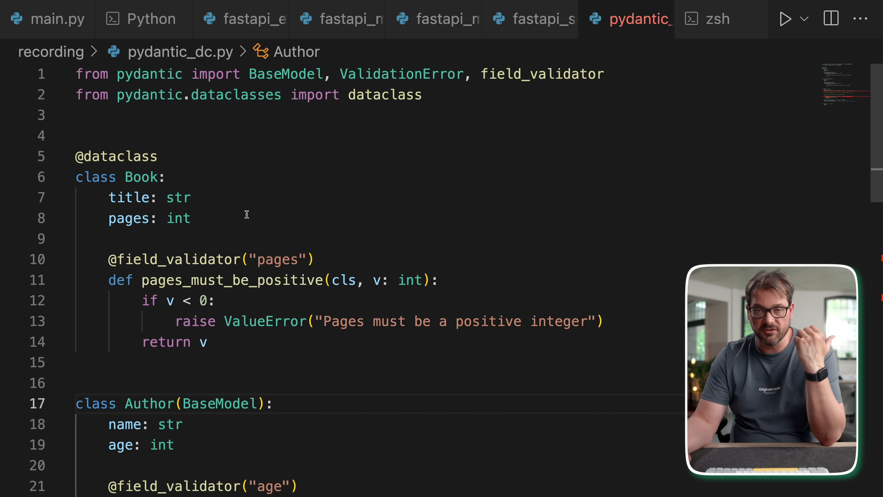
pyautogui.scroll(-3)
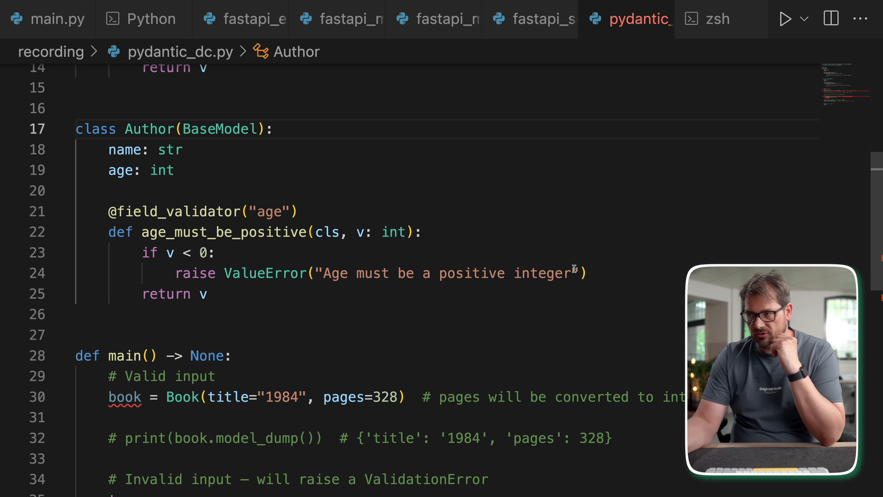
pyautogui.scroll(-3)
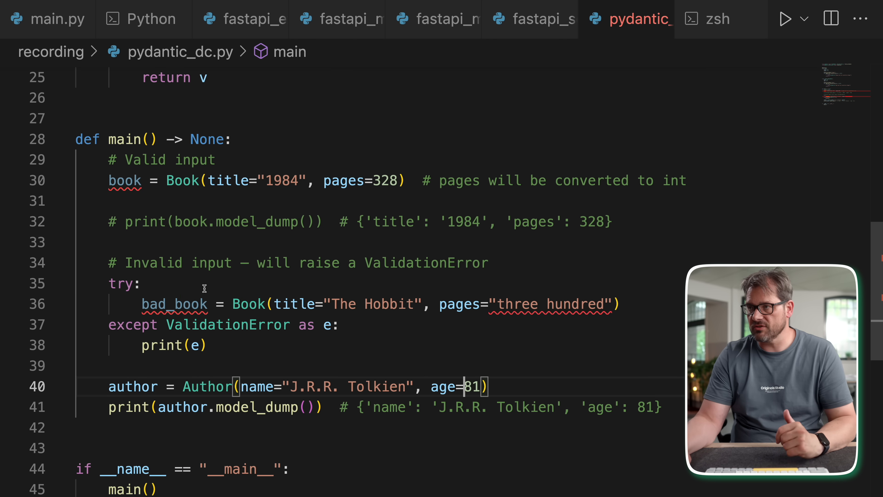
pyautogui.moveTo(125, 181)
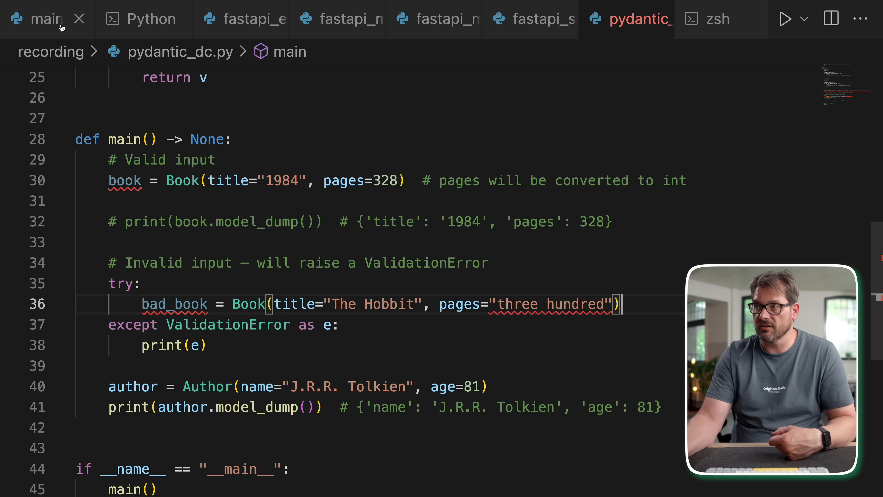
# Change the Tolkien Author's age from the integer 81 to the string "81" in pydantic_dc.py
pyautogui.click(719, 18)
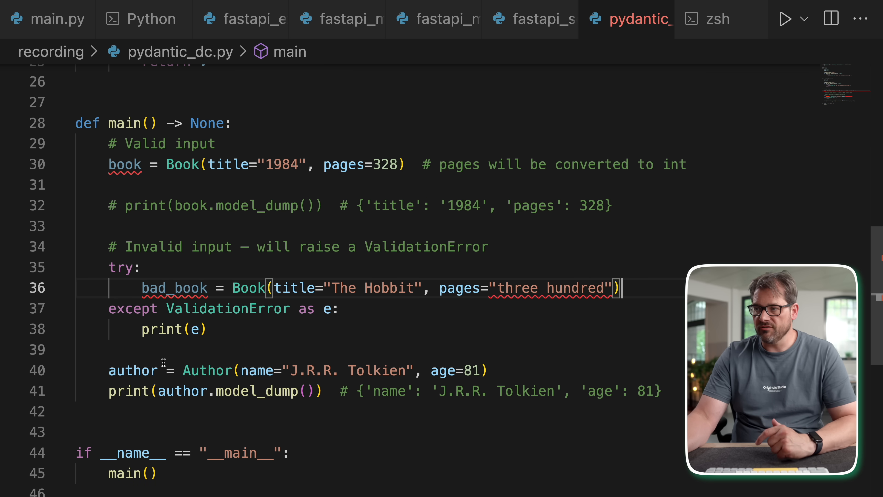
pyautogui.doubleClick(206, 370)
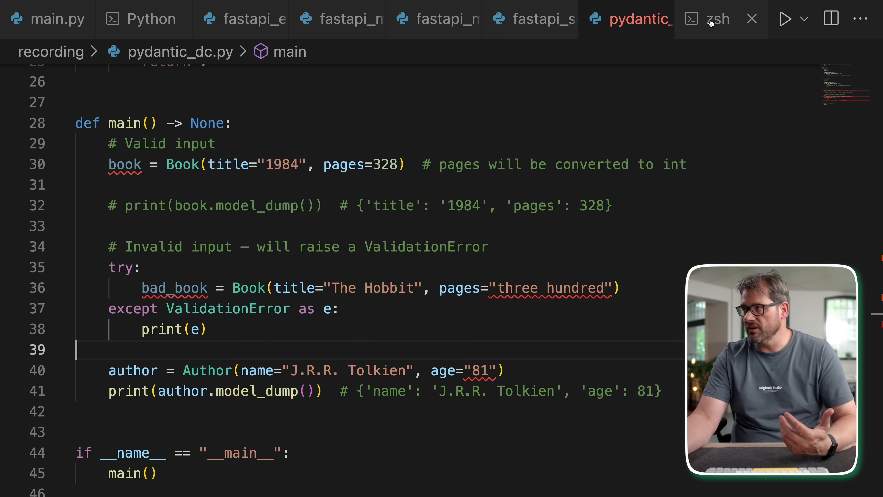
pyautogui.click(712, 18)
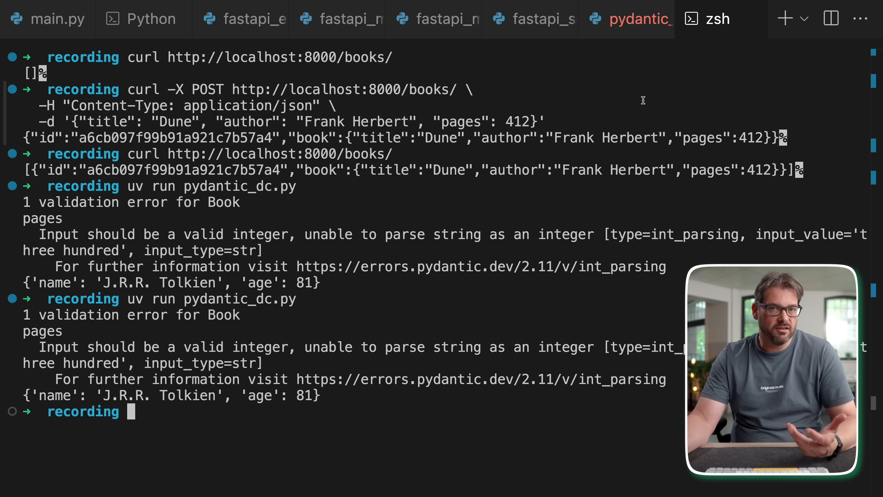
# Highlight the age coerced to 81 in the pydantic_dc.py output, then return to the code
pyautogui.doubleClick(307, 395)
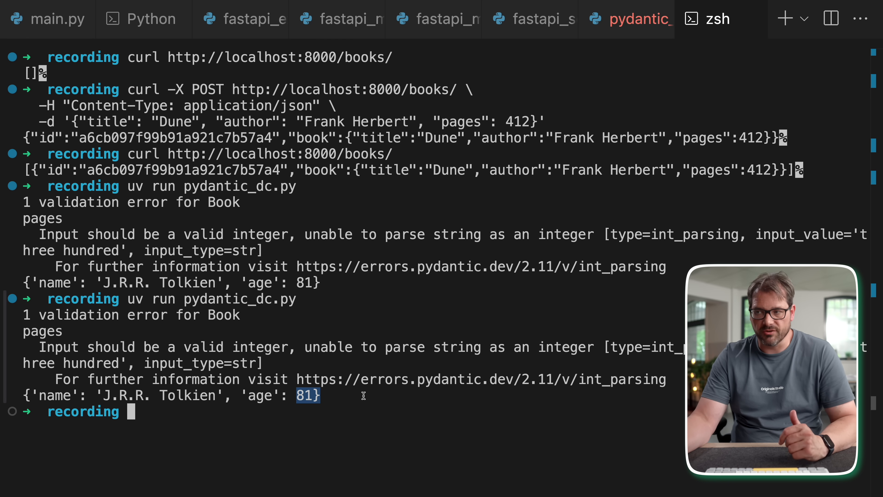
pyautogui.click(640, 18)
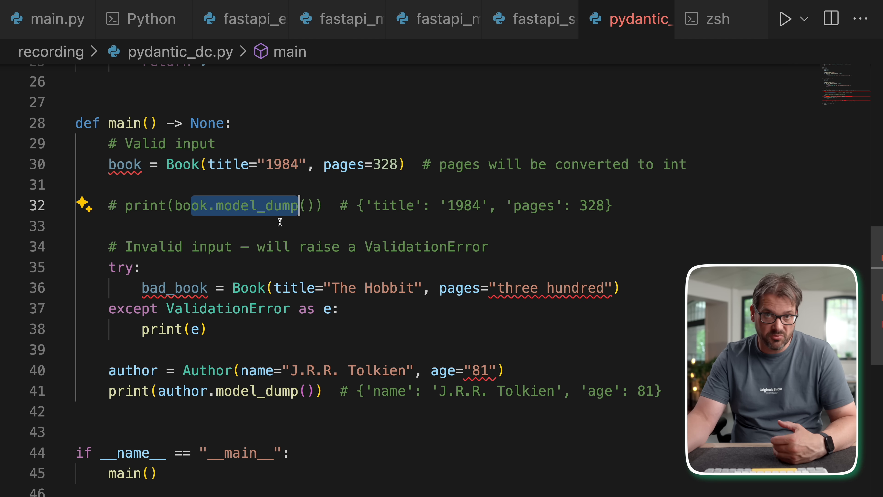
pyautogui.moveTo(291, 236)
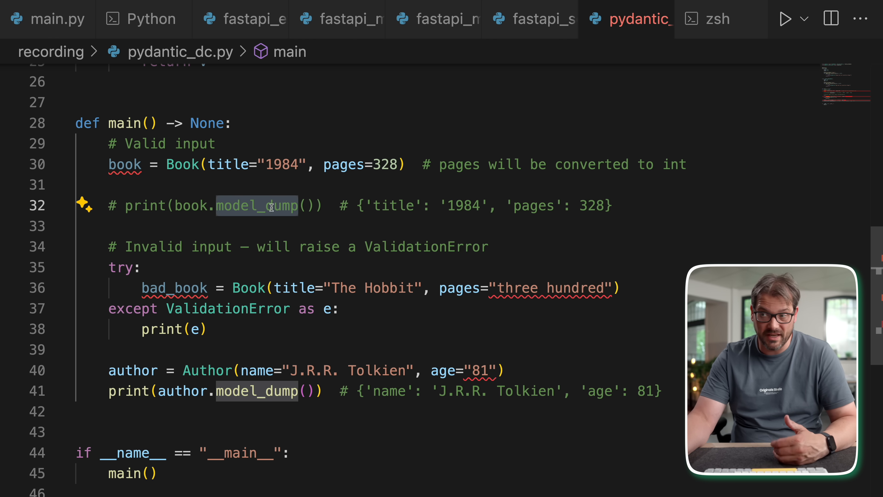
pyautogui.moveTo(292, 288)
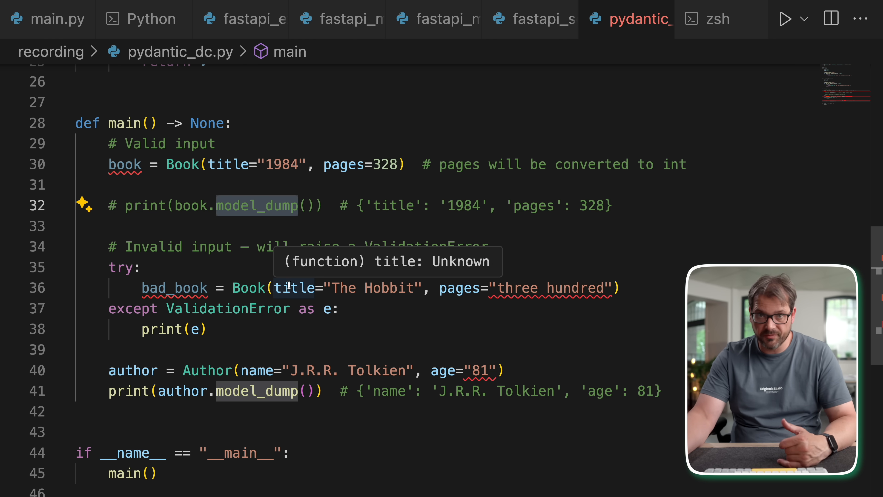
pyautogui.scroll(3)
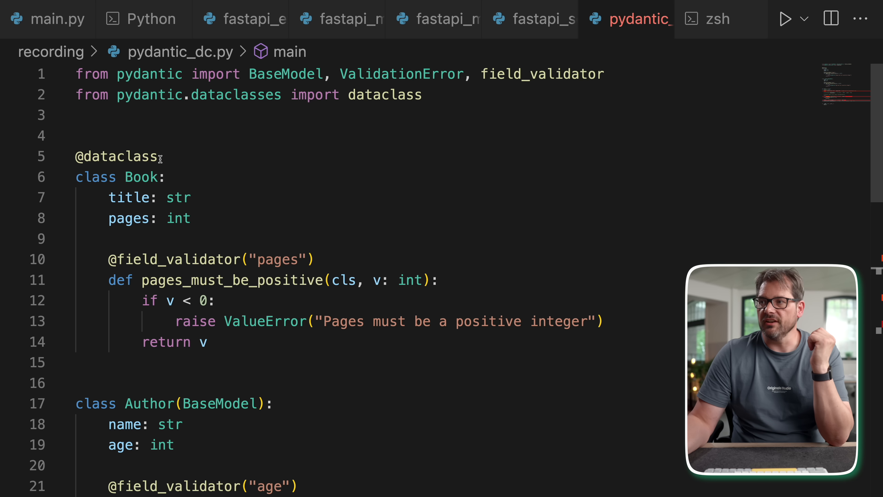
pyautogui.moveTo(117, 156)
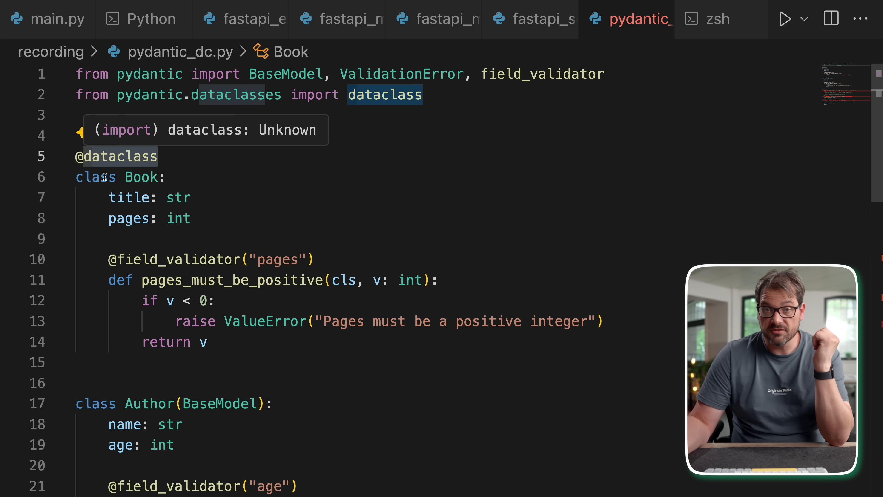
pyautogui.click(128, 218)
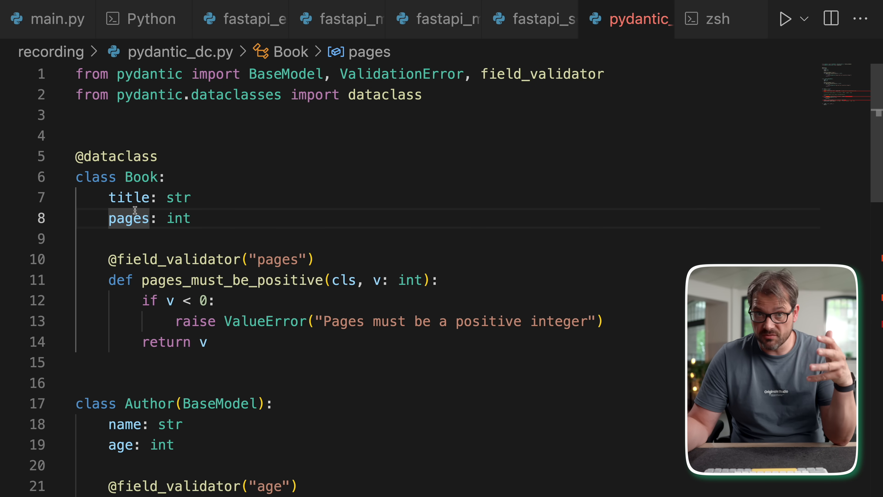
pyautogui.click(116, 156)
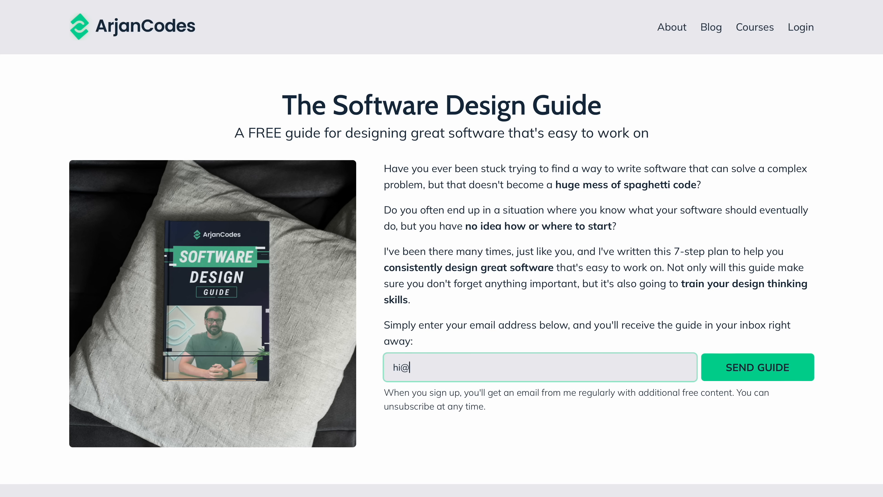
pyautogui.write('arjancodes.com')
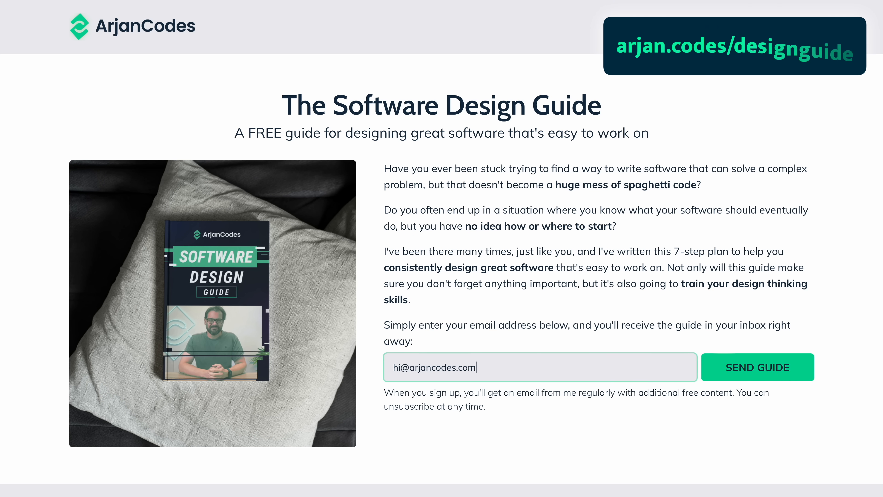